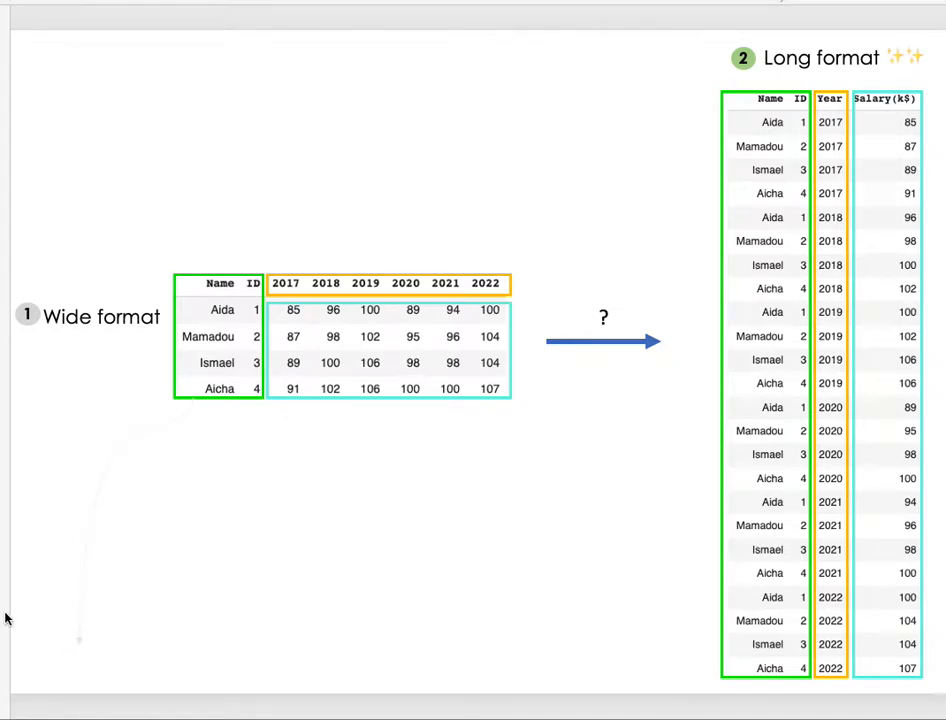
{"action": "mouse_move", "coordinate": [688, 252]}
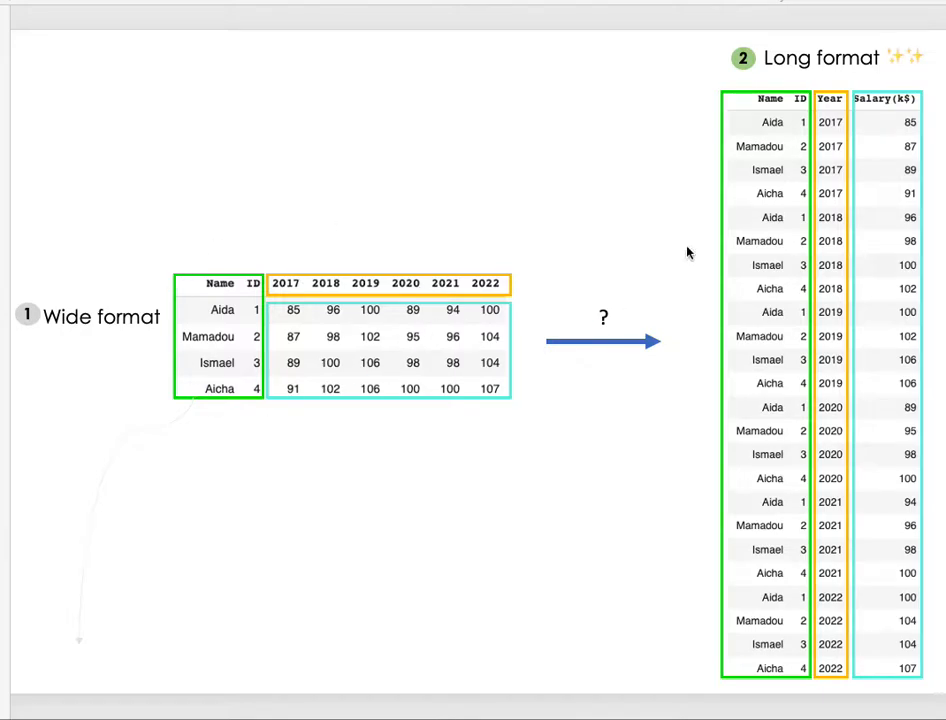
{"action": "mouse_move", "coordinate": [760, 224]}
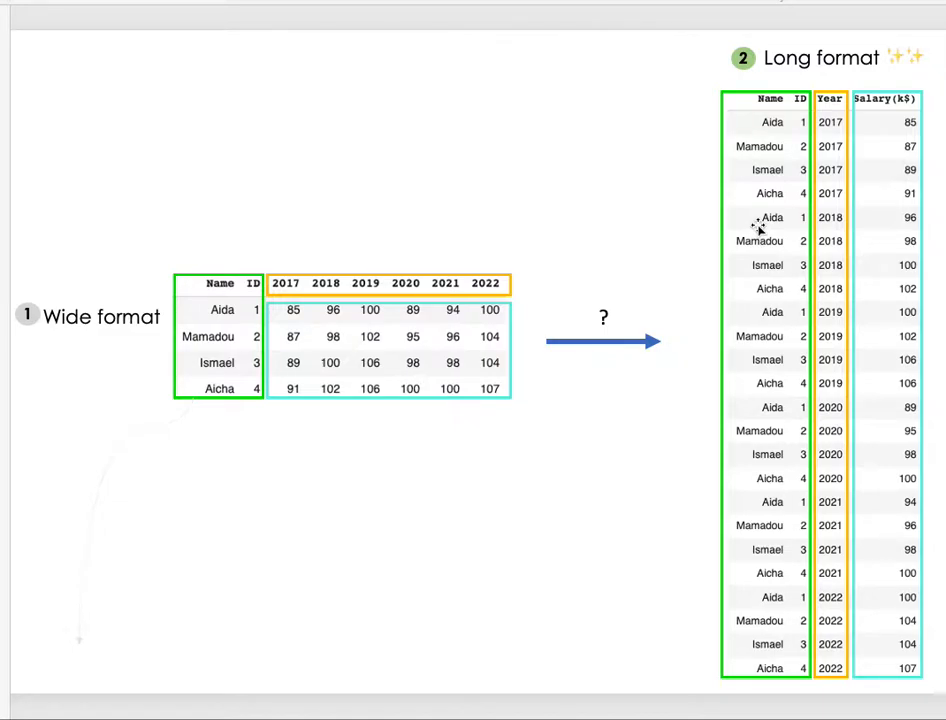
{"action": "mouse_move", "coordinate": [850, 132]}
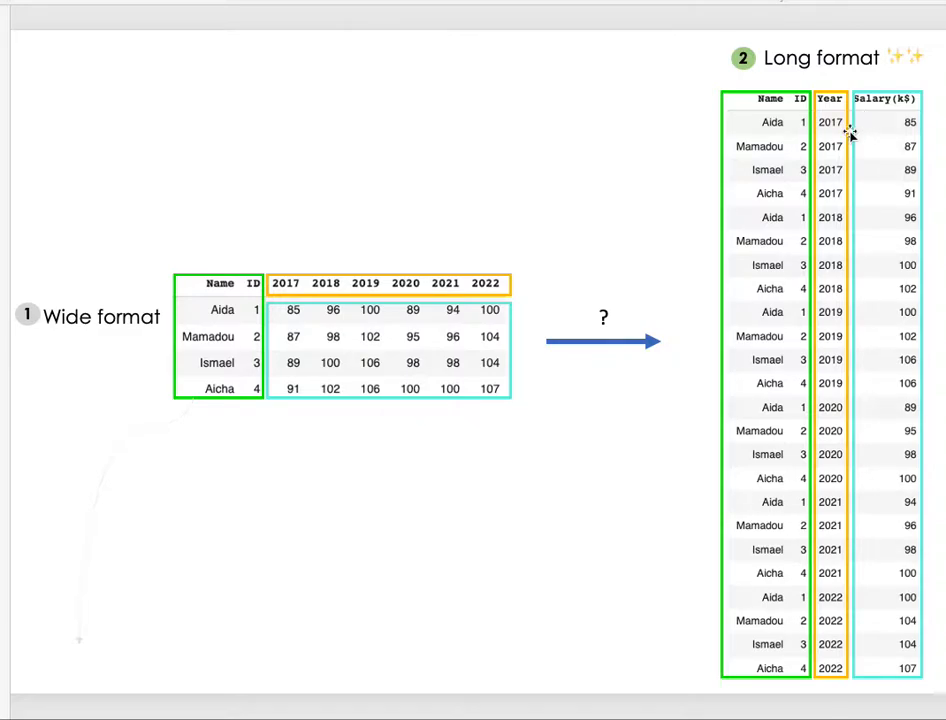
{"action": "mouse_move", "coordinate": [520, 396]}
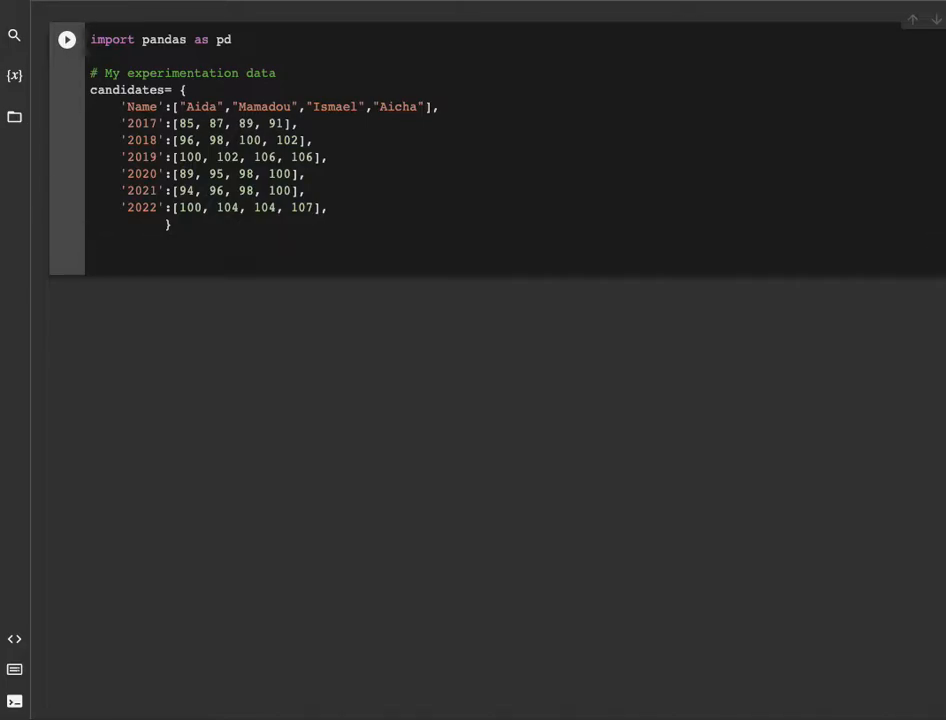
{"action": "mouse_move", "coordinate": [404, 272]}
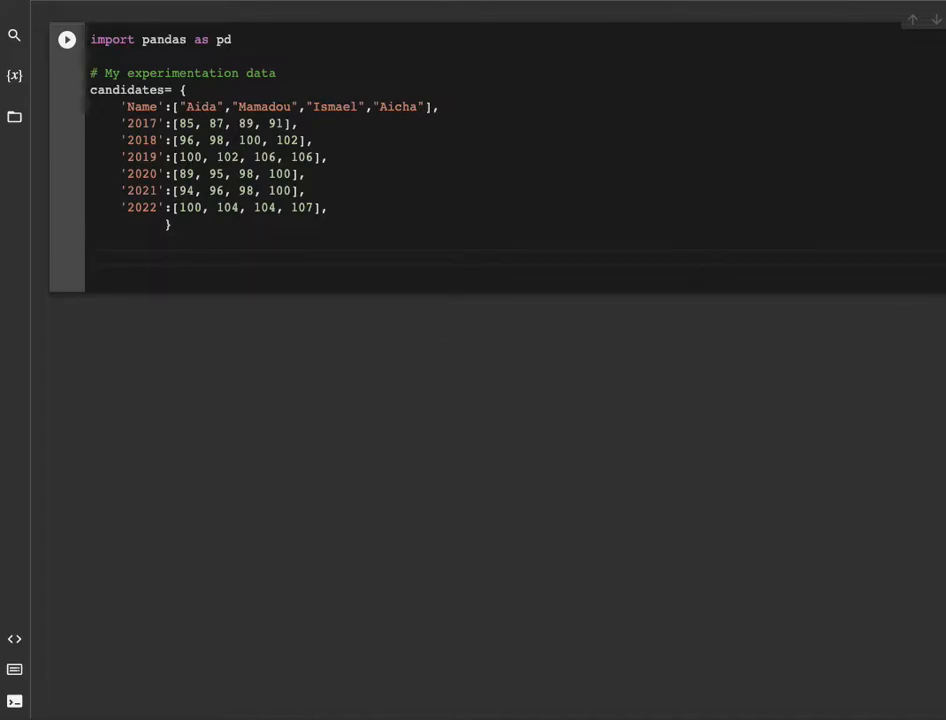
Write salary_data = pd.DataFrame(candidates) and pick up the salary_data name for reuse.
{"action": "type", "text": "sala"}
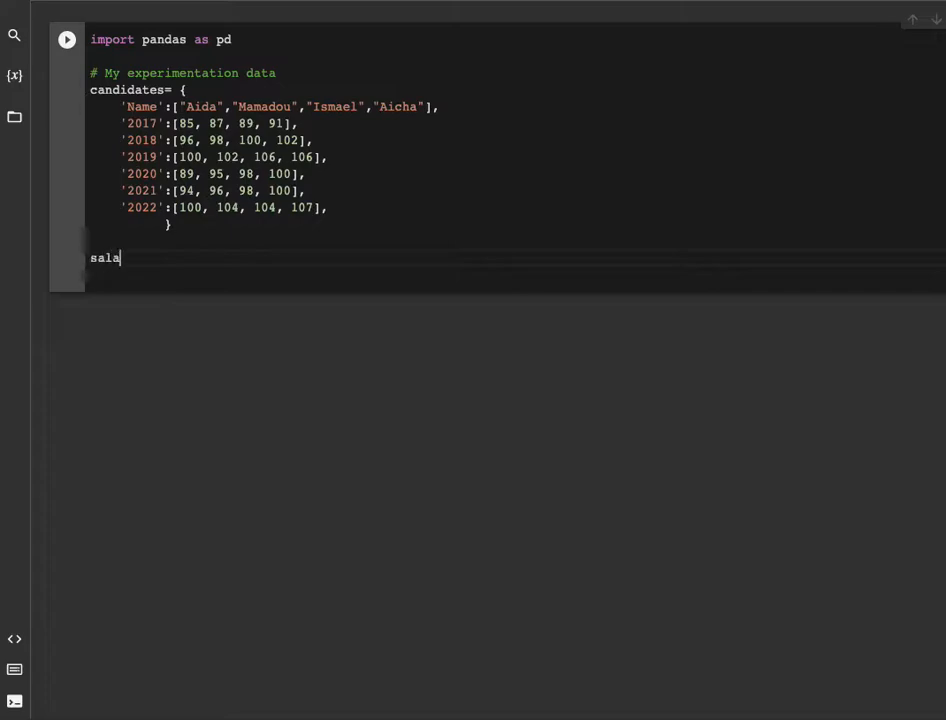
{"action": "type", "text": "ry_data = pf"}
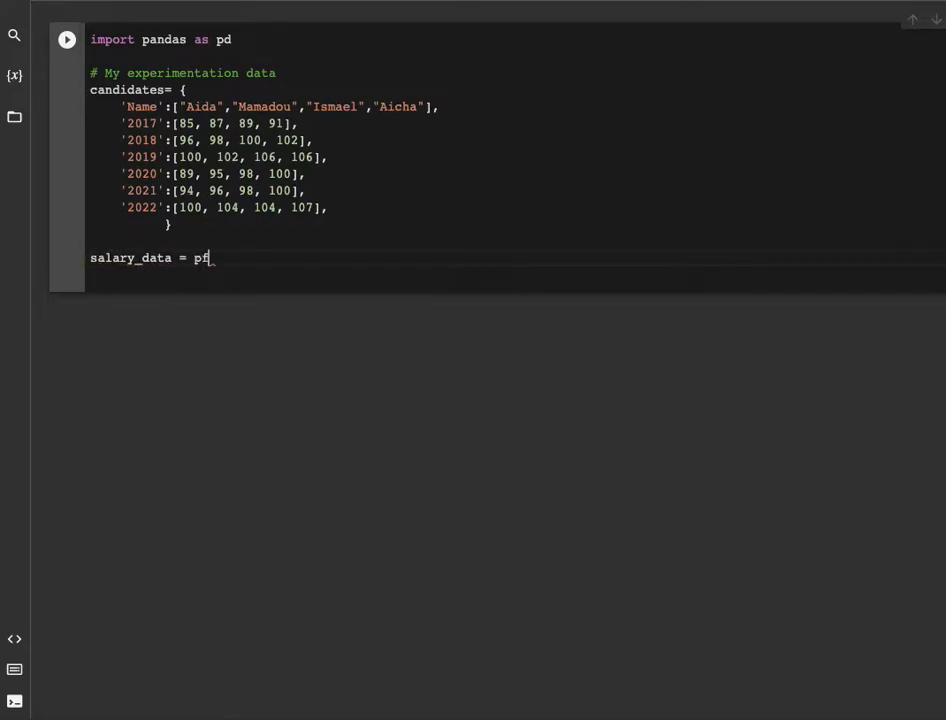
{"action": "type", "text": ".Fr"}
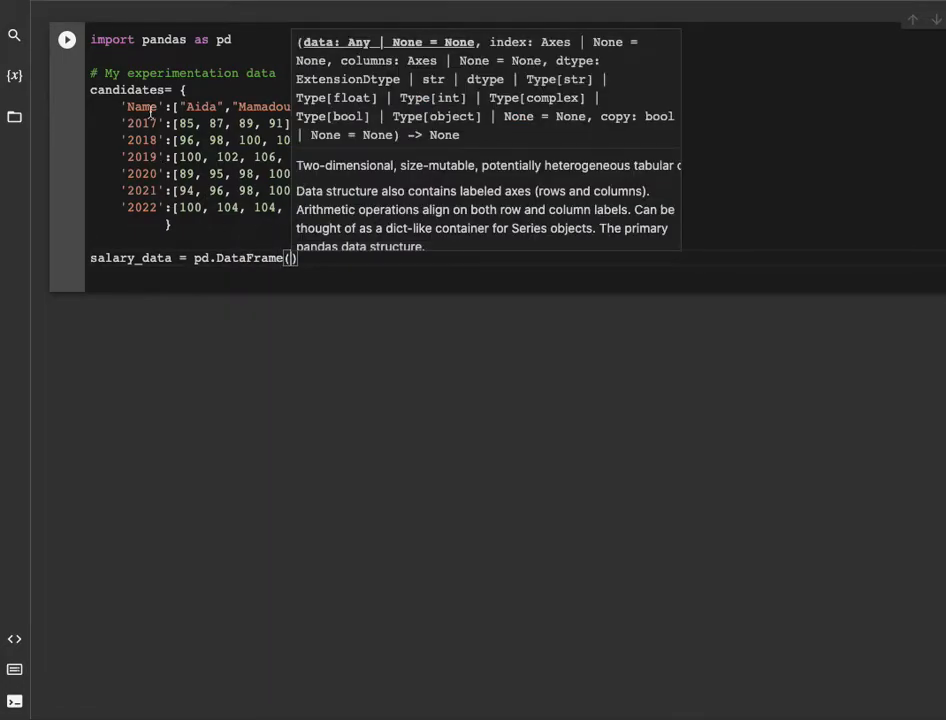
{"action": "type", "text": "candidates"}
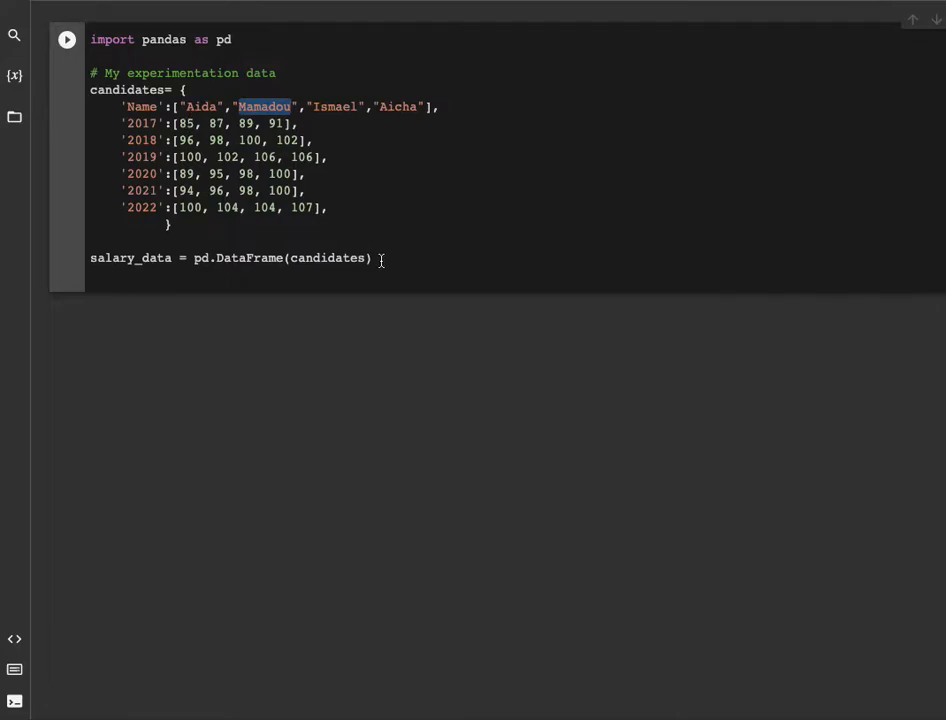
{"action": "double_click", "coordinate": [130, 256]}
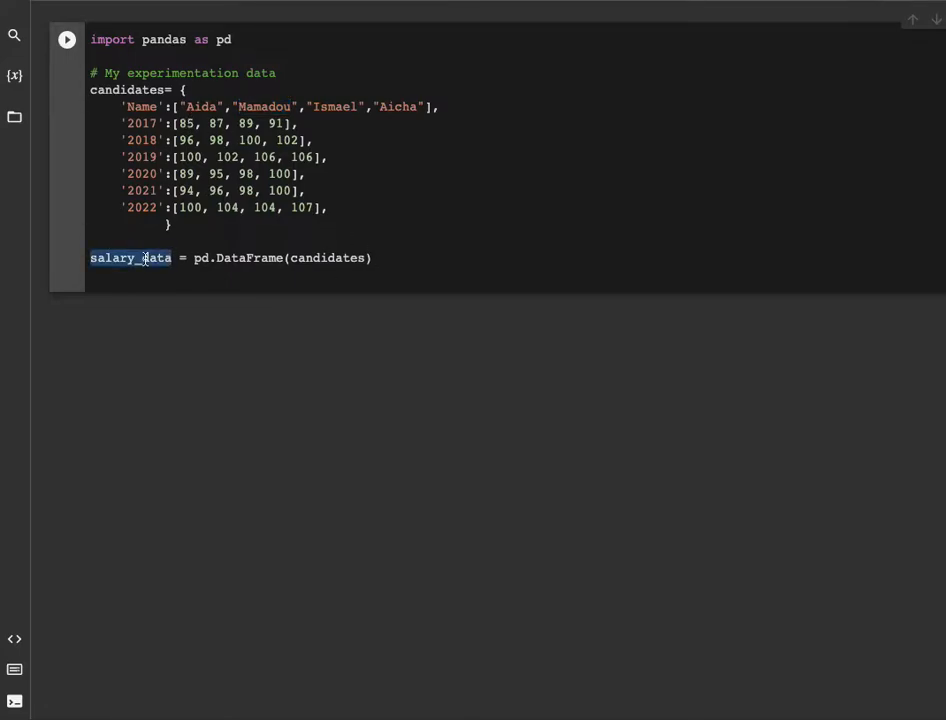
Display salary_data, showing the four candidates' 2017–2022 scores, and move to the empty cell below.
{"action": "type", "text": "salary_data"}
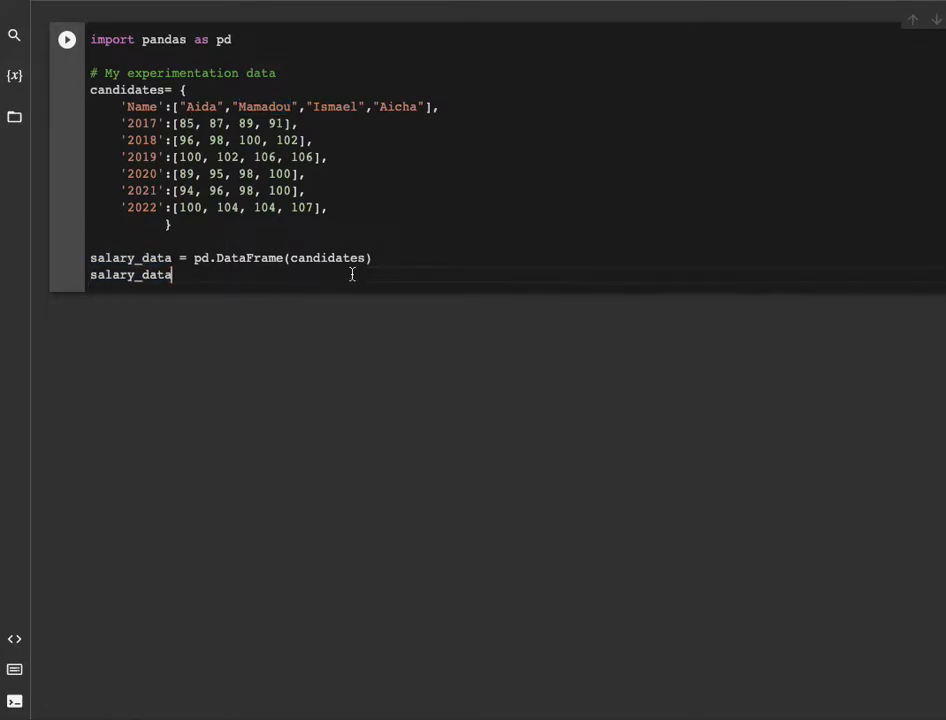
{"action": "left_click", "coordinate": [66, 40]}
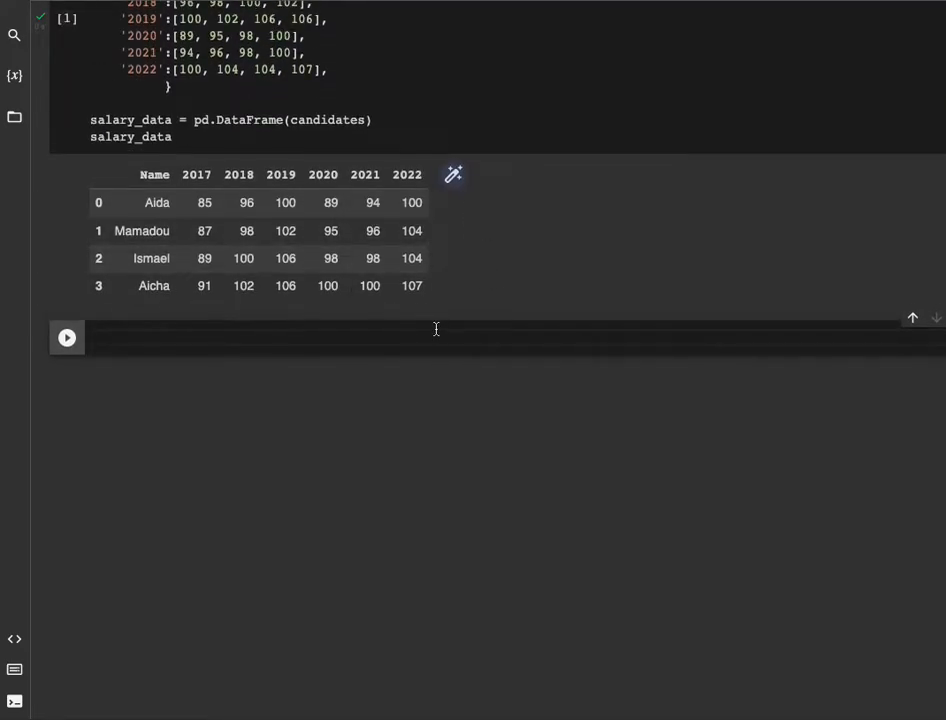
{"action": "mouse_move", "coordinate": [346, 340]}
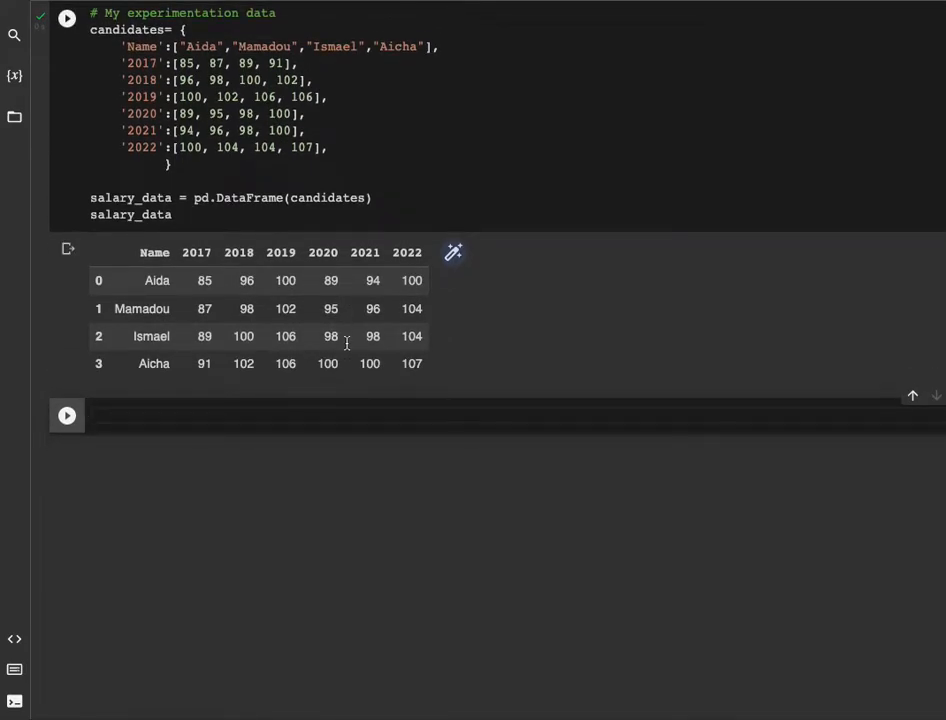
{"action": "mouse_move", "coordinate": [292, 404]}
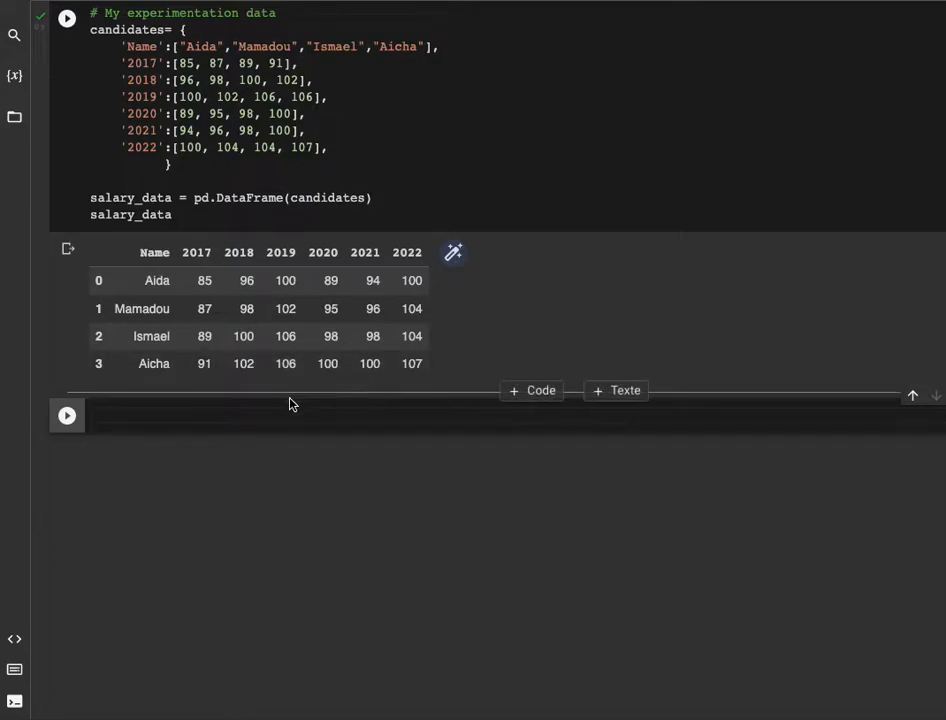
{"action": "left_click", "coordinate": [270, 420]}
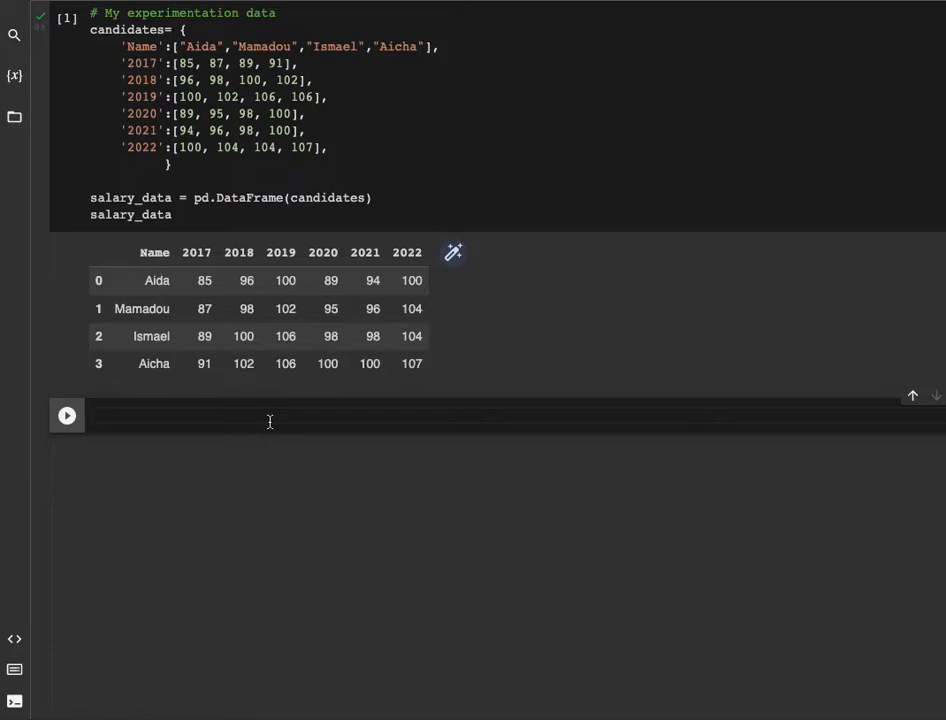
Write long_format_data = salary_data.melt(id_vars=['Name'] as the start of the reshape.
{"action": "type", "text": "lon"}
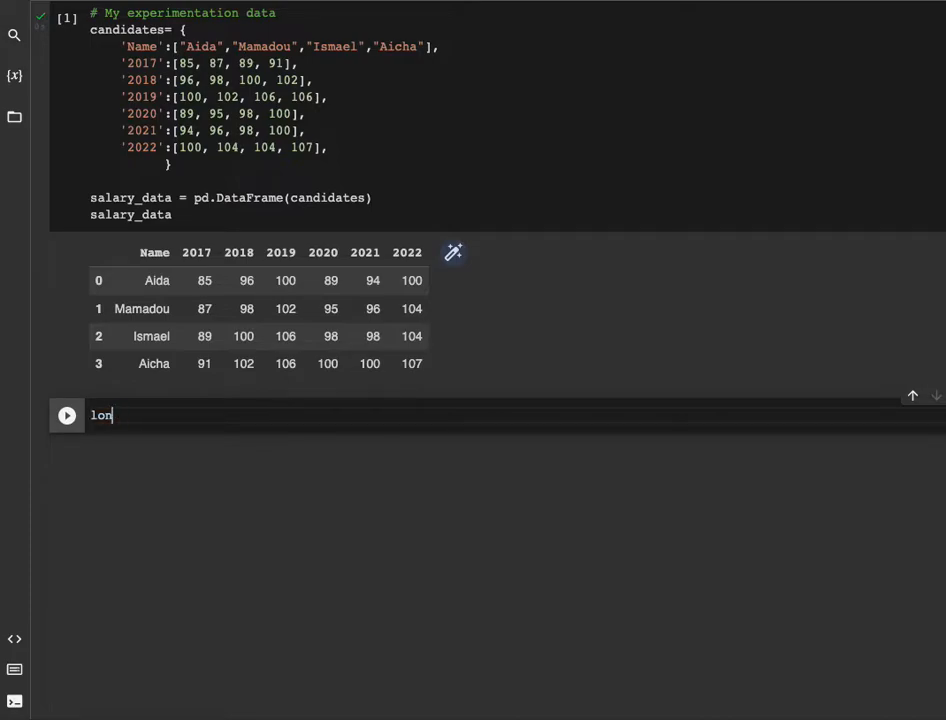
{"action": "type", "text": "g_for"}
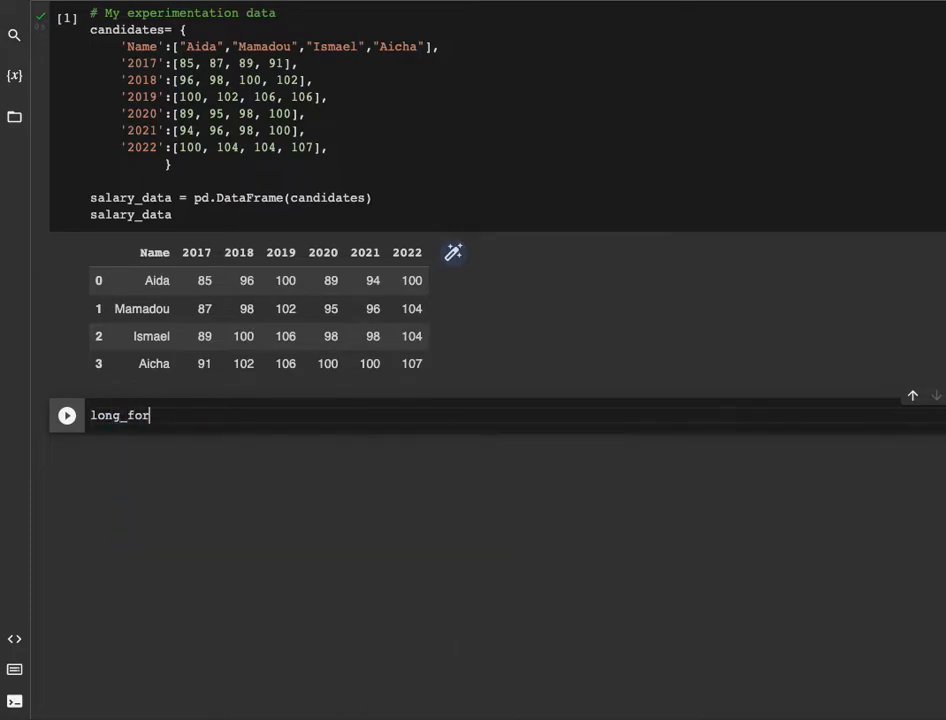
{"action": "type", "text": "mat_dat"}
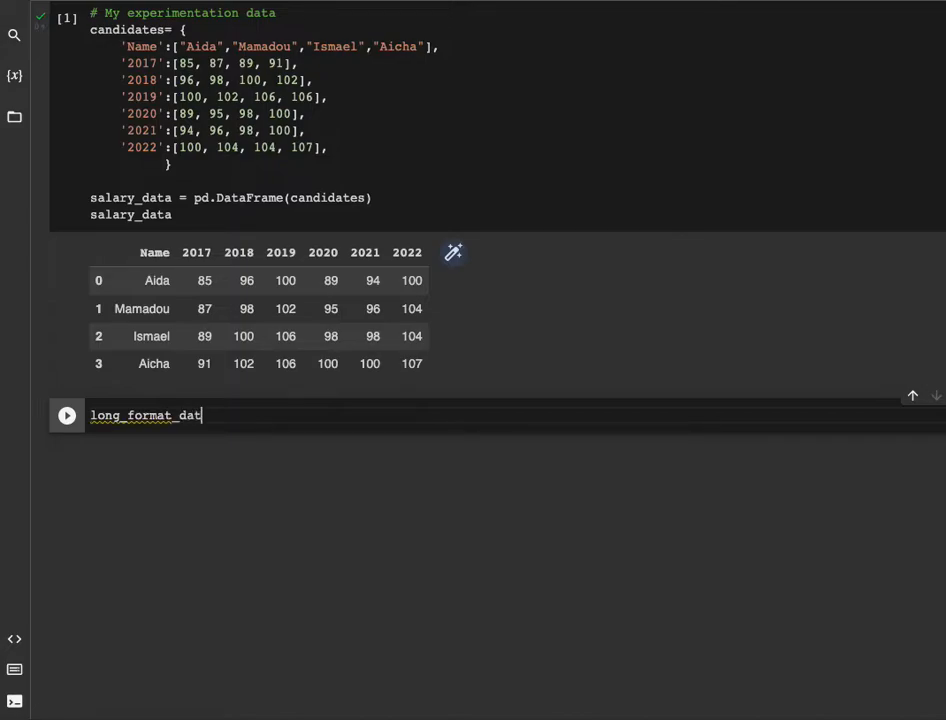
{"action": "type", "text": "= sala"}
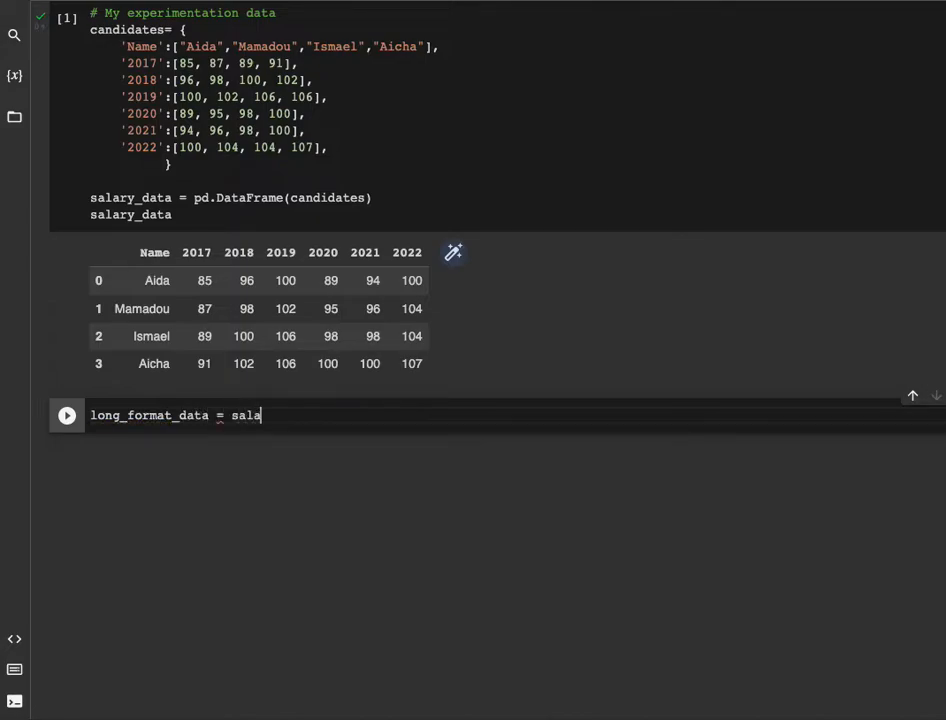
{"action": "type", "text": "ry"}
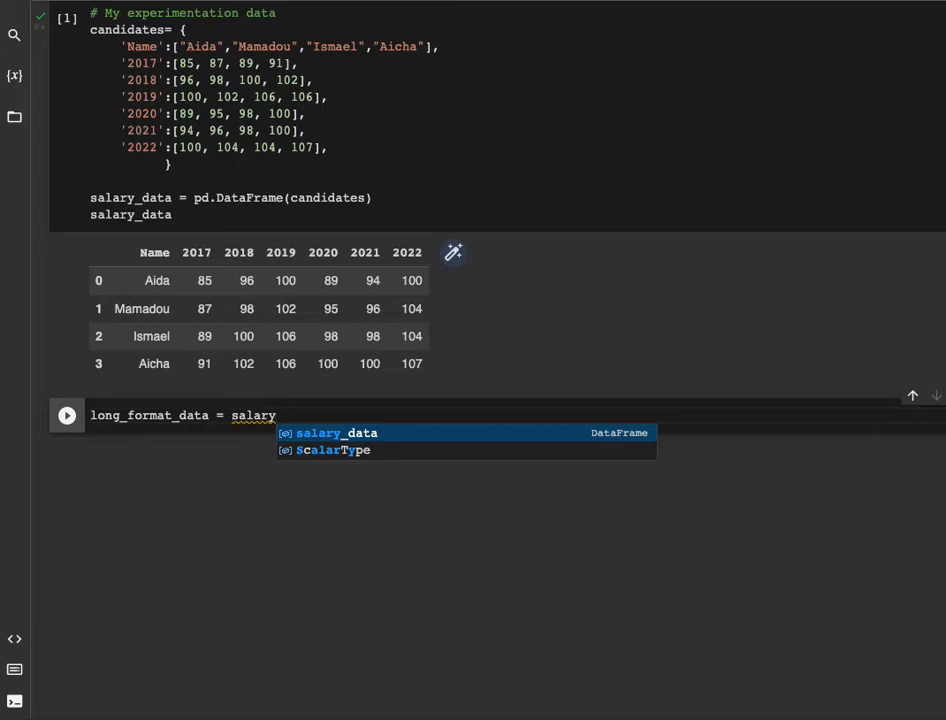
{"action": "left_click", "coordinate": [336, 432]}
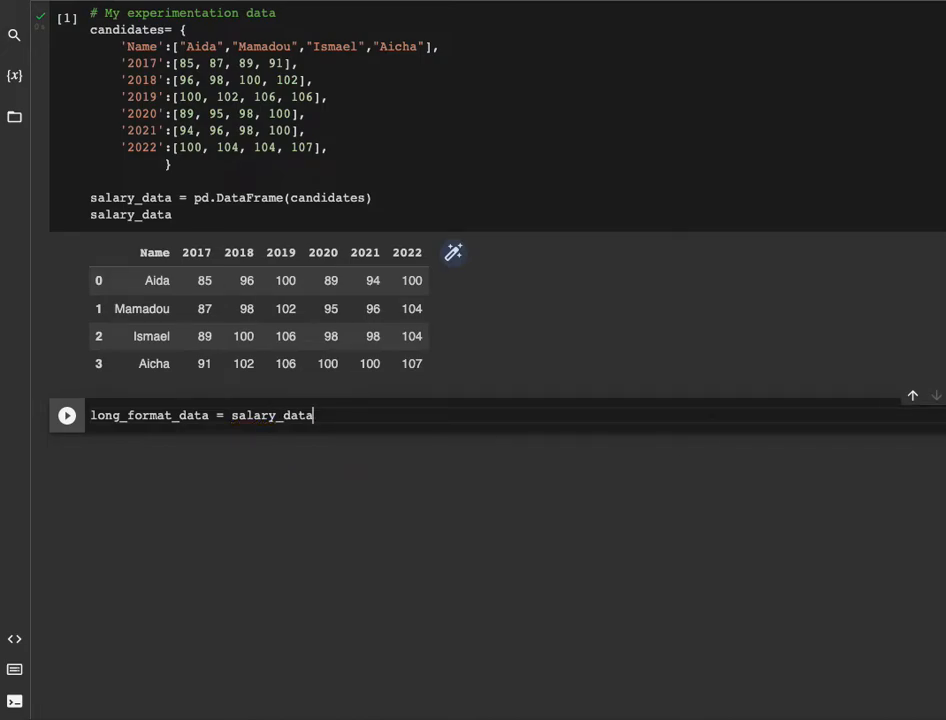
{"action": "type", "text": ".mely"}
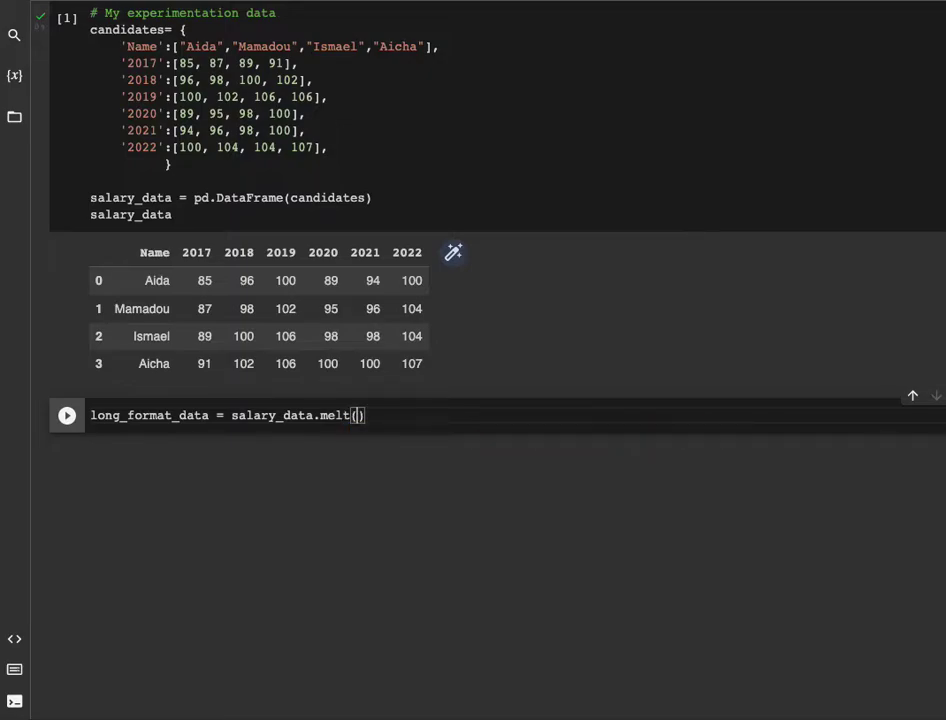
{"action": "type", "text": "id_vars="}
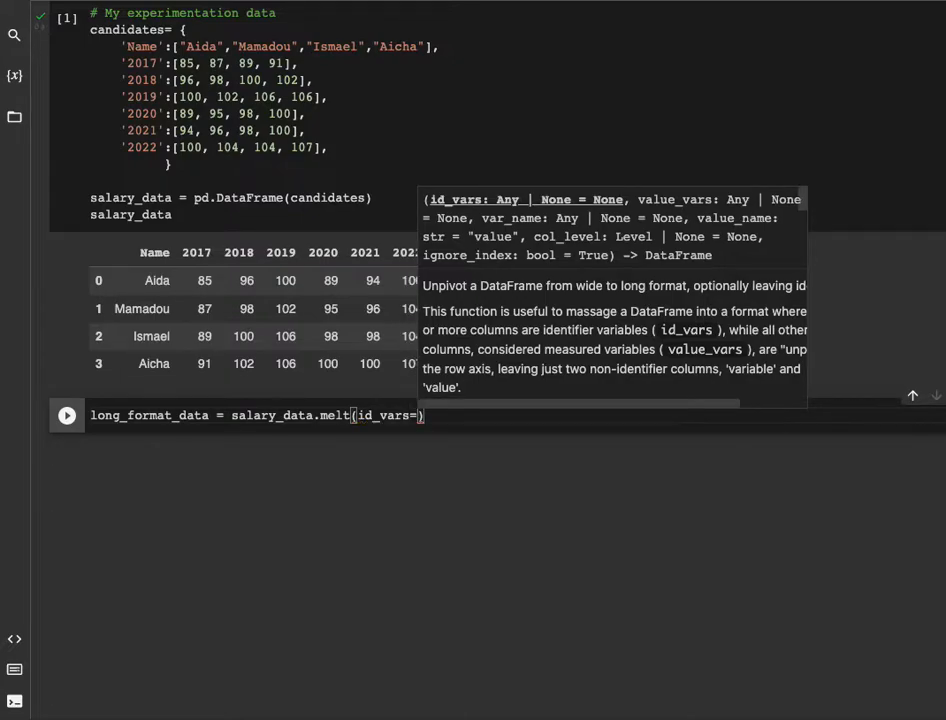
{"action": "type", "text": "[]"}
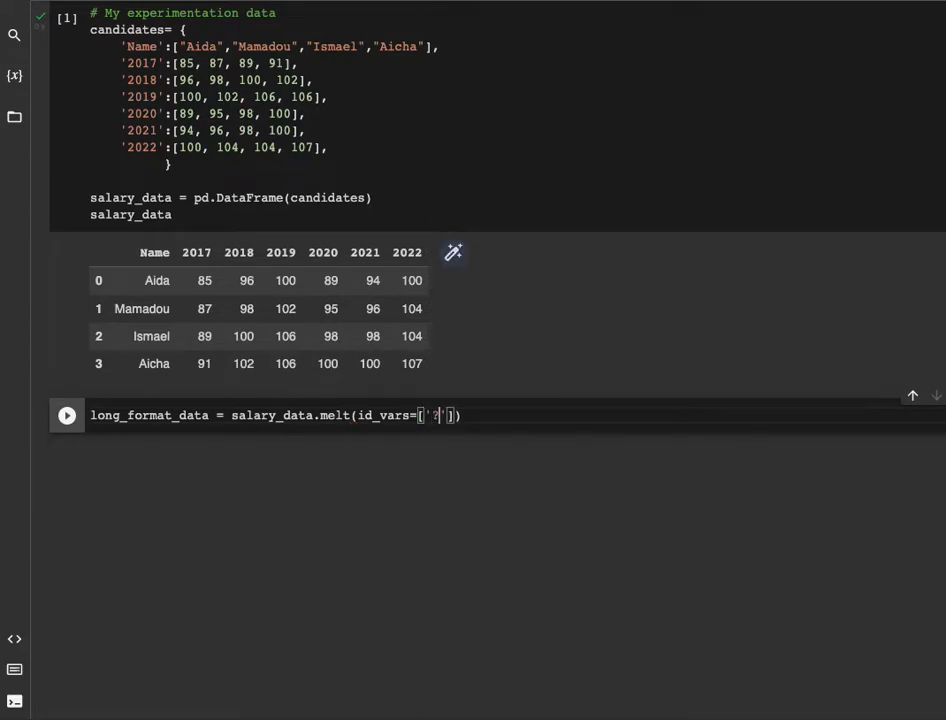
{"action": "type", "text": "Name"}
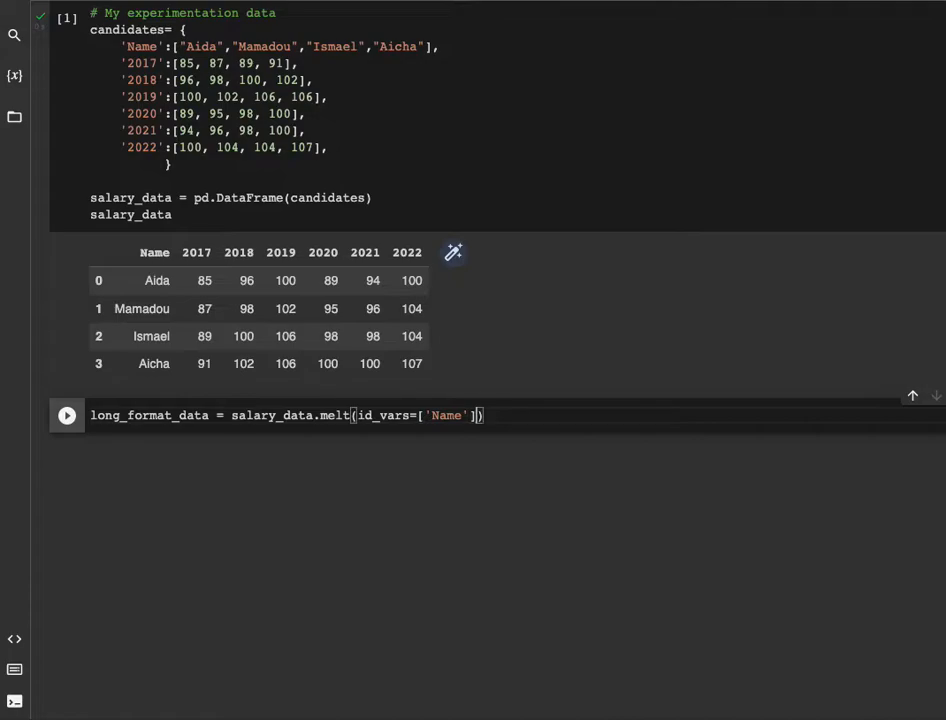
Complete the melt with var_name='Year', value_name='Salary(k$)' and list long_format_data below.
{"action": "type", "text": ", var_names"}
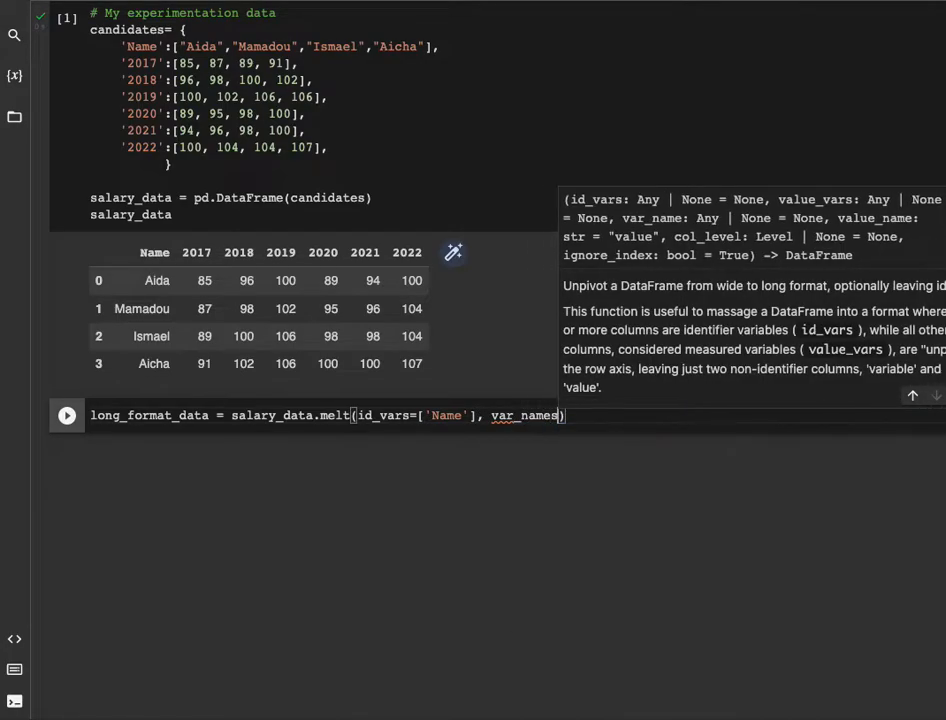
{"action": "key", "text": "Backspace"}
{"action": "type", "text": " = 'Yeart'"}
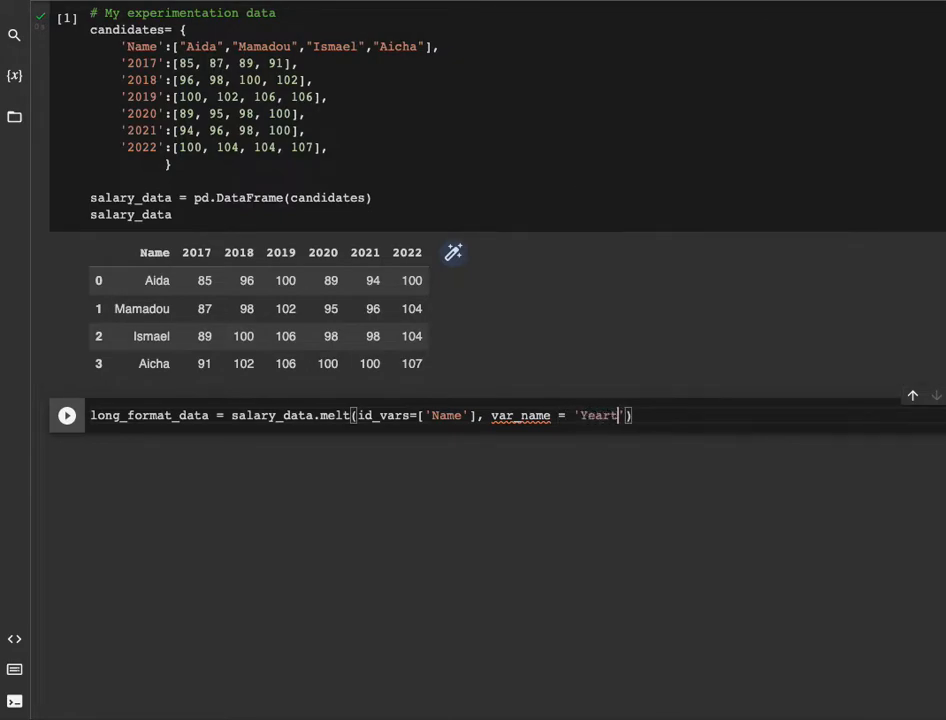
{"action": "key", "text": "Backspace"}
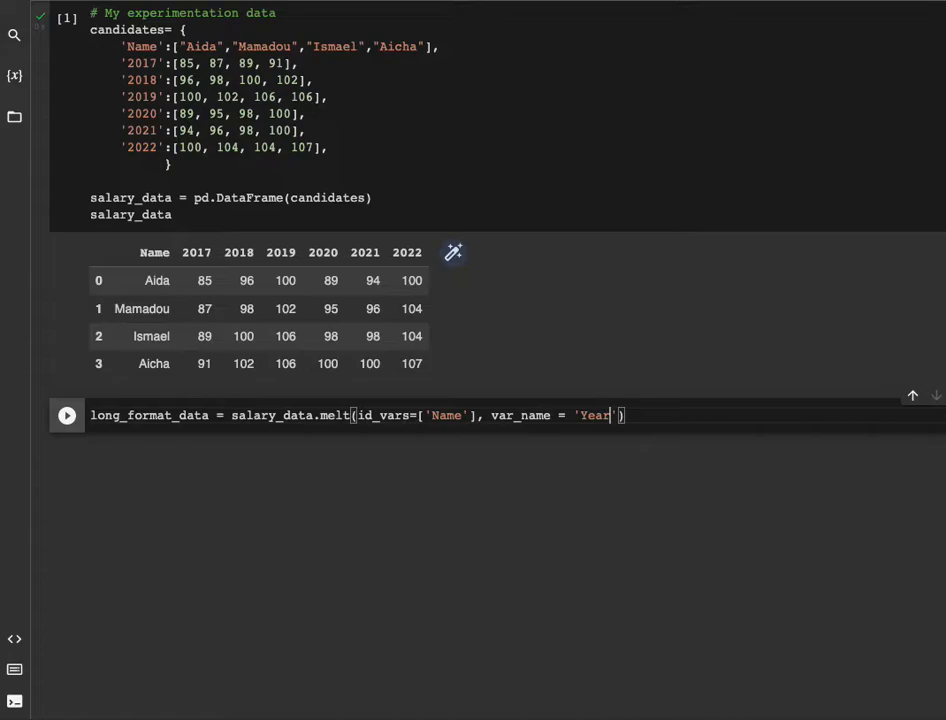
{"action": "type", "text": ", '"}
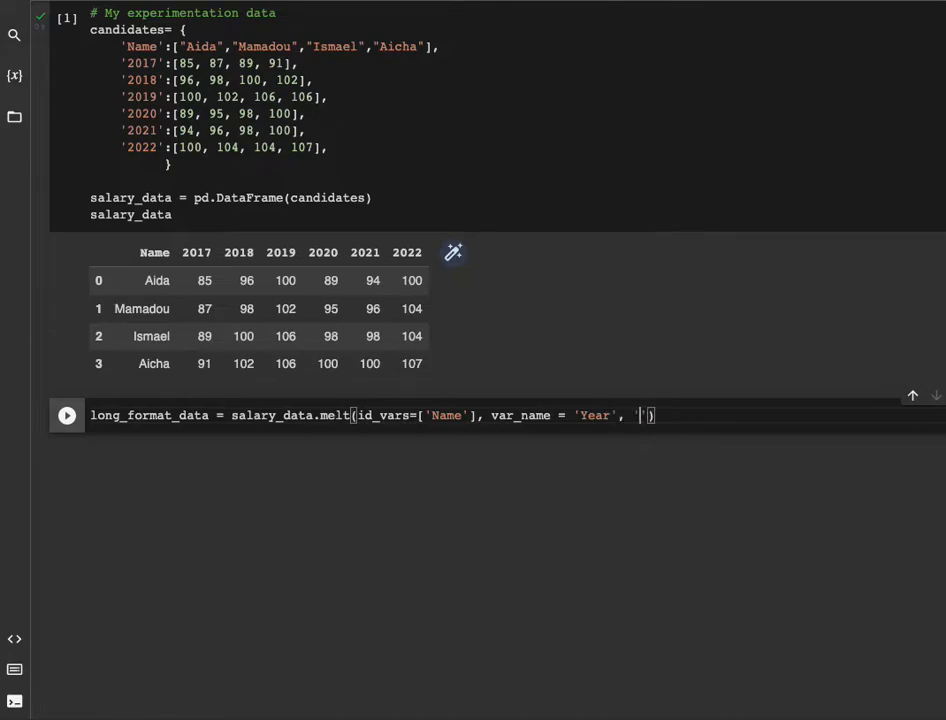
{"action": "type", "text": "vale"}
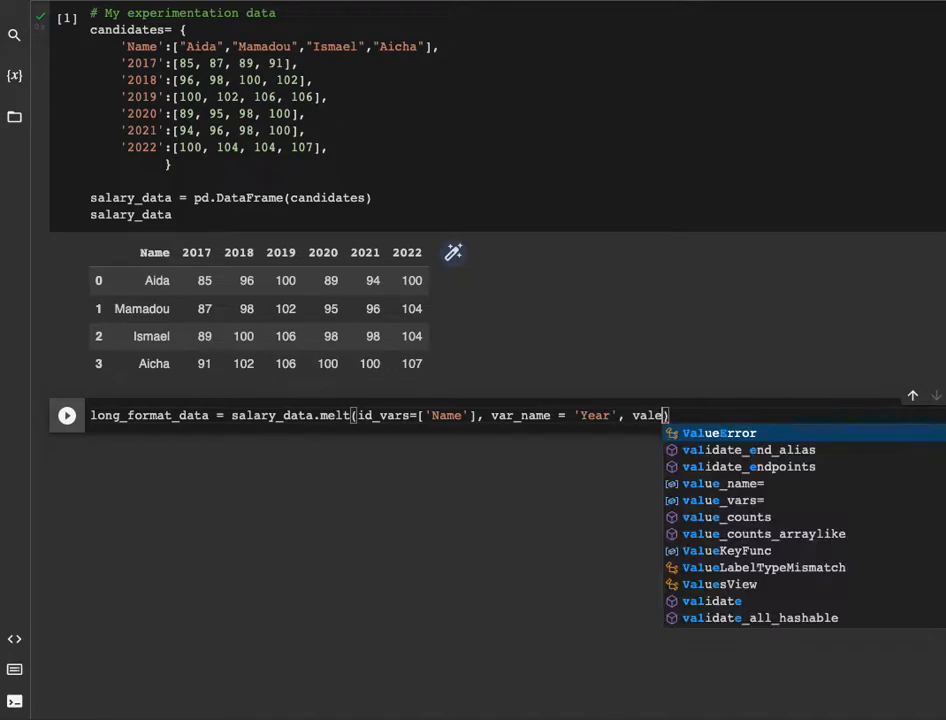
{"action": "key", "text": "Backspace"}
{"action": "type", "text": "ue_name="}
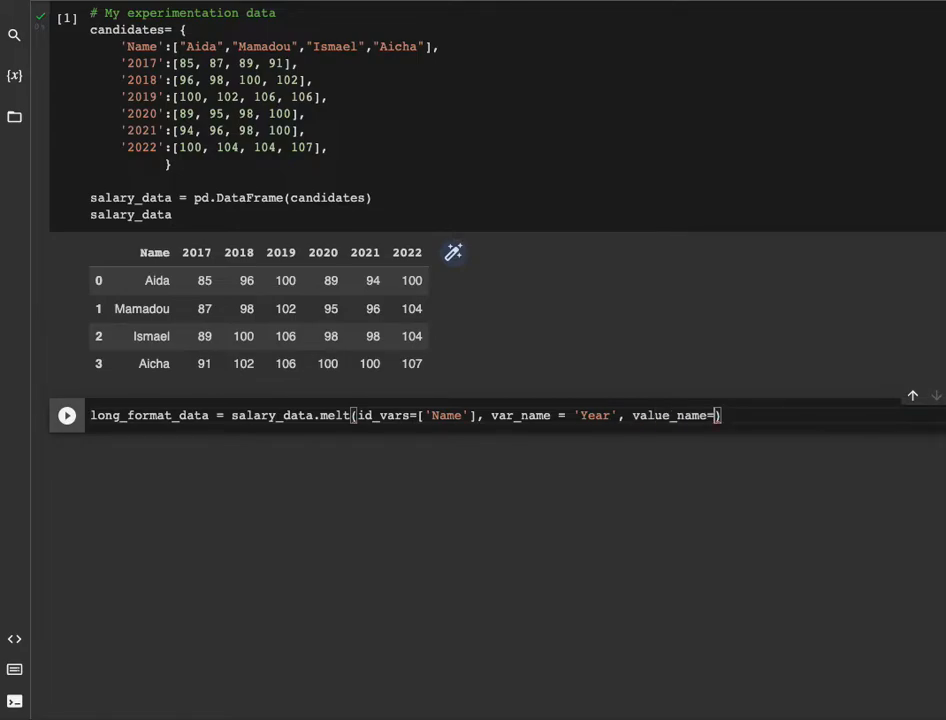
{"action": "type", "text": "["}
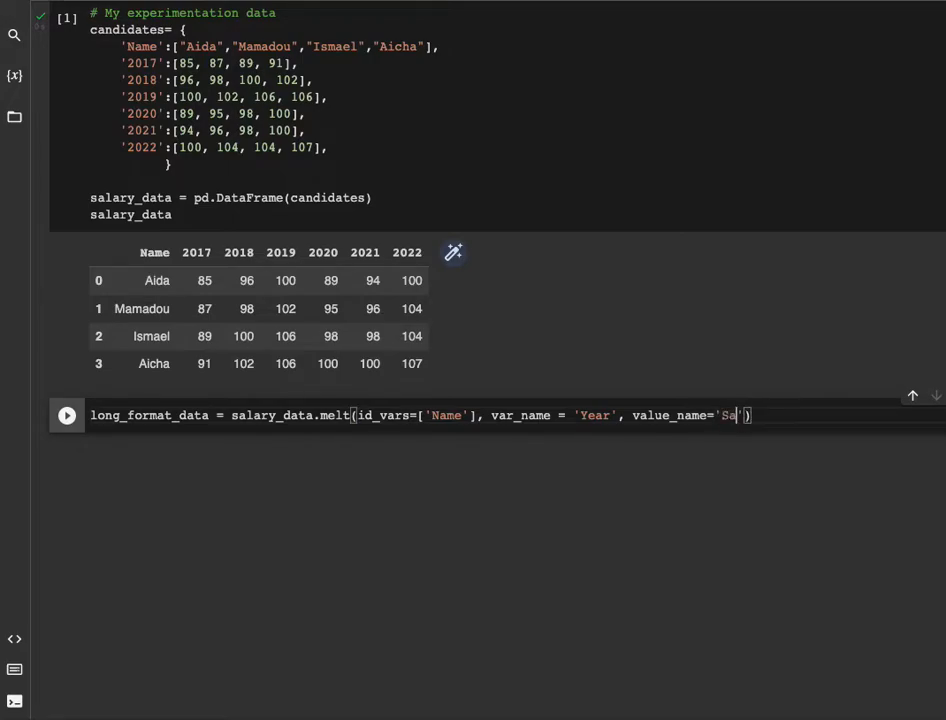
{"action": "type", "text": "lary"}
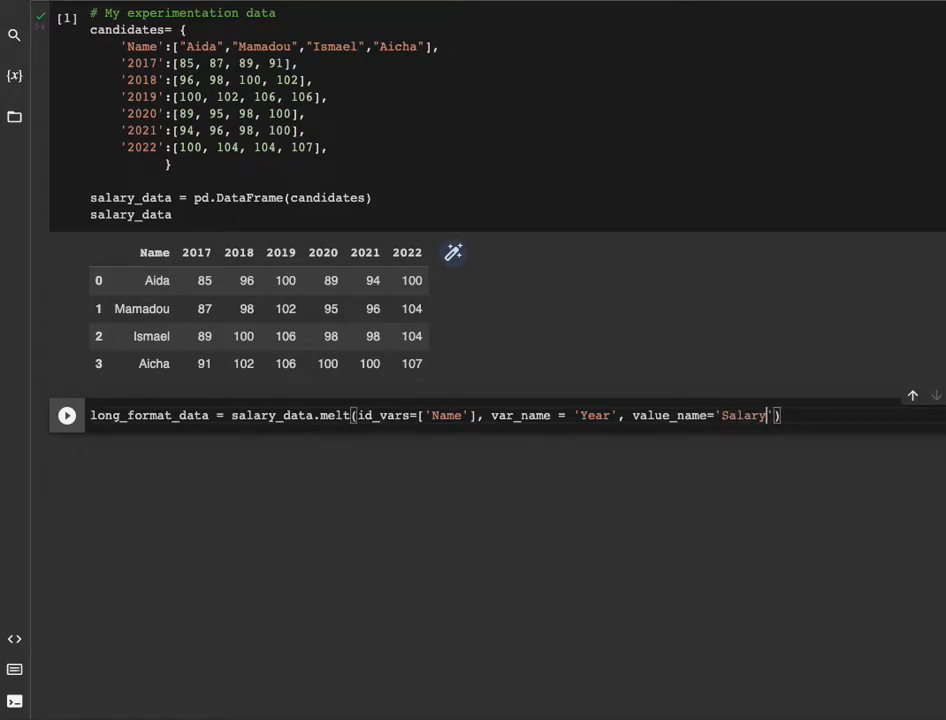
{"action": "type", "text": "()"}
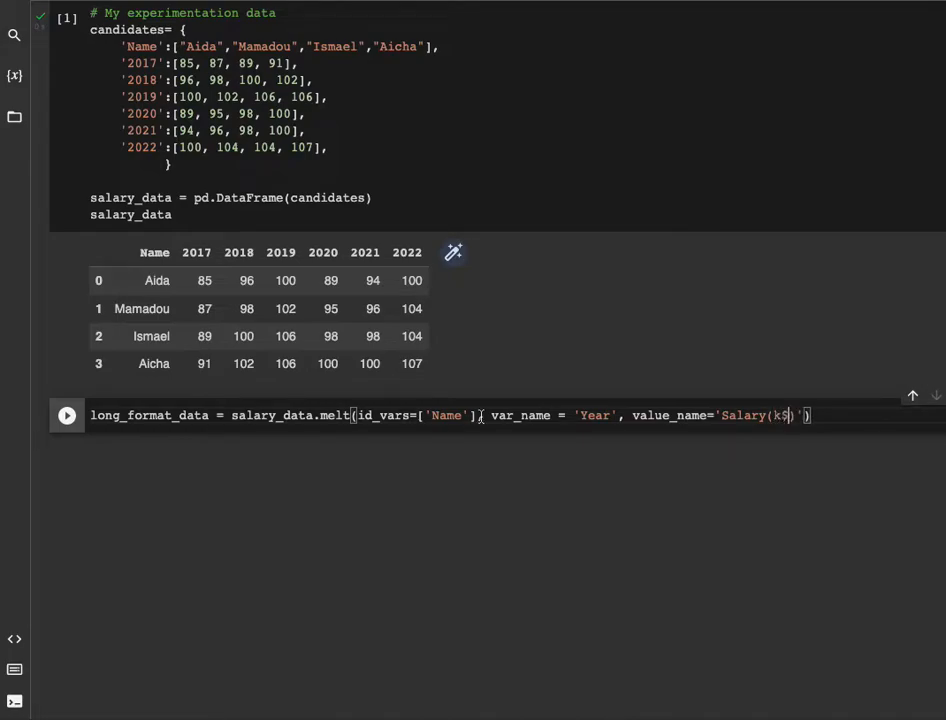
{"action": "double_click", "coordinate": [148, 414]}
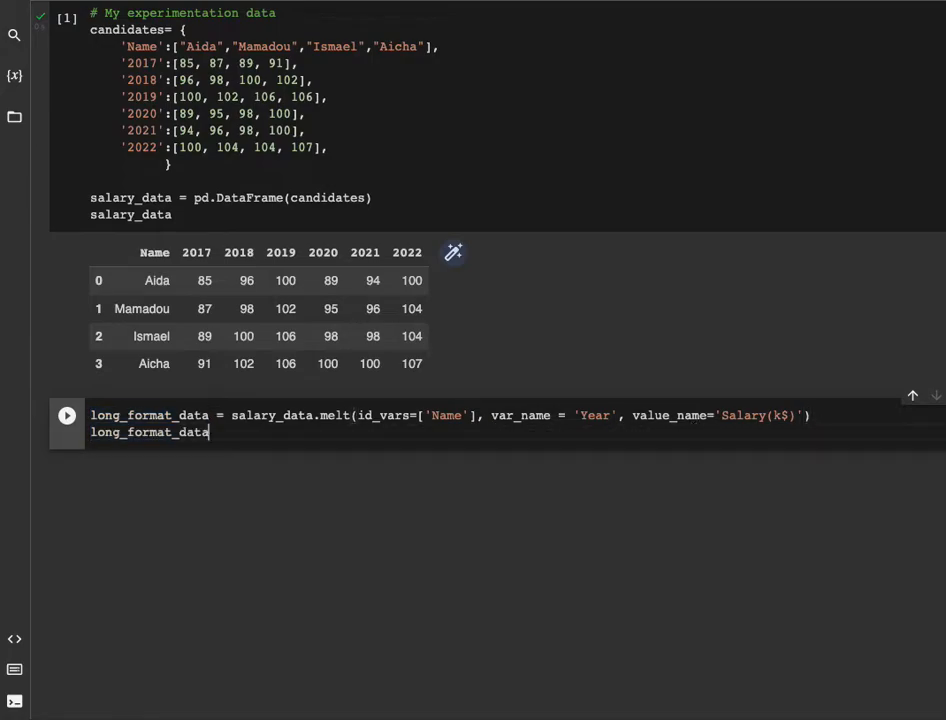
Run the melt cell to show the long table of Name, Year and Salary(k$) rows.
{"action": "left_click", "coordinate": [66, 414]}
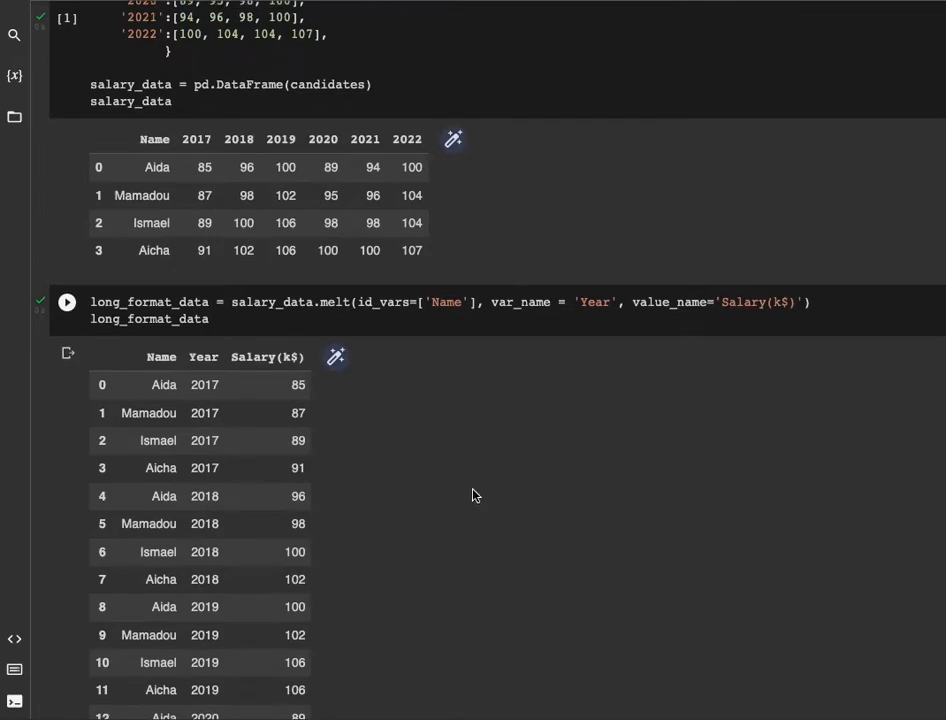
{"action": "scroll", "scroll_direction": "up", "scroll_amount": 3}
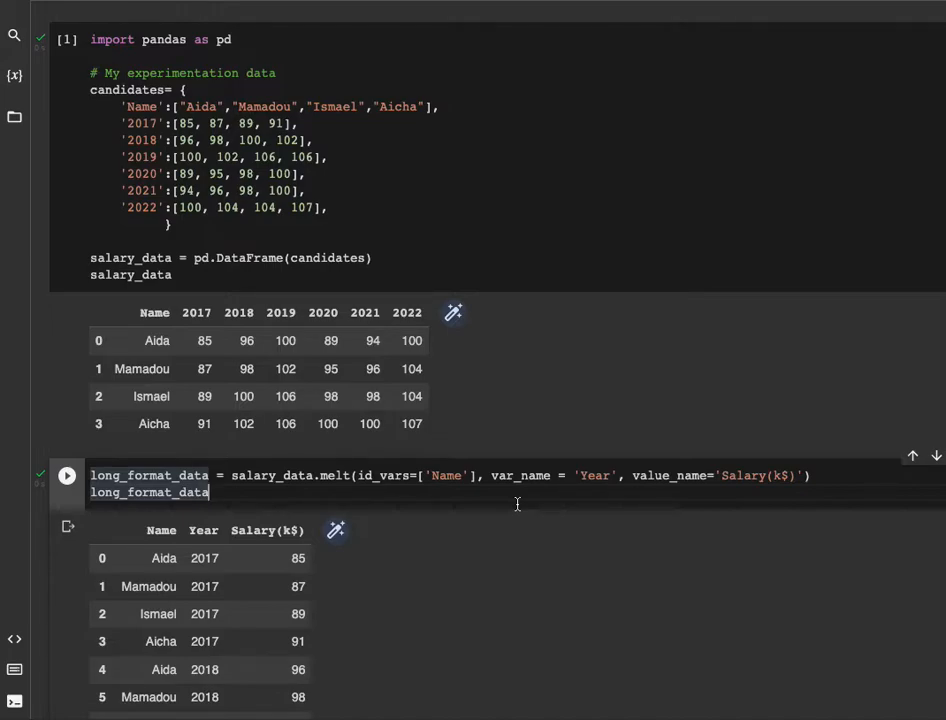
{"action": "mouse_move", "coordinate": [460, 624]}
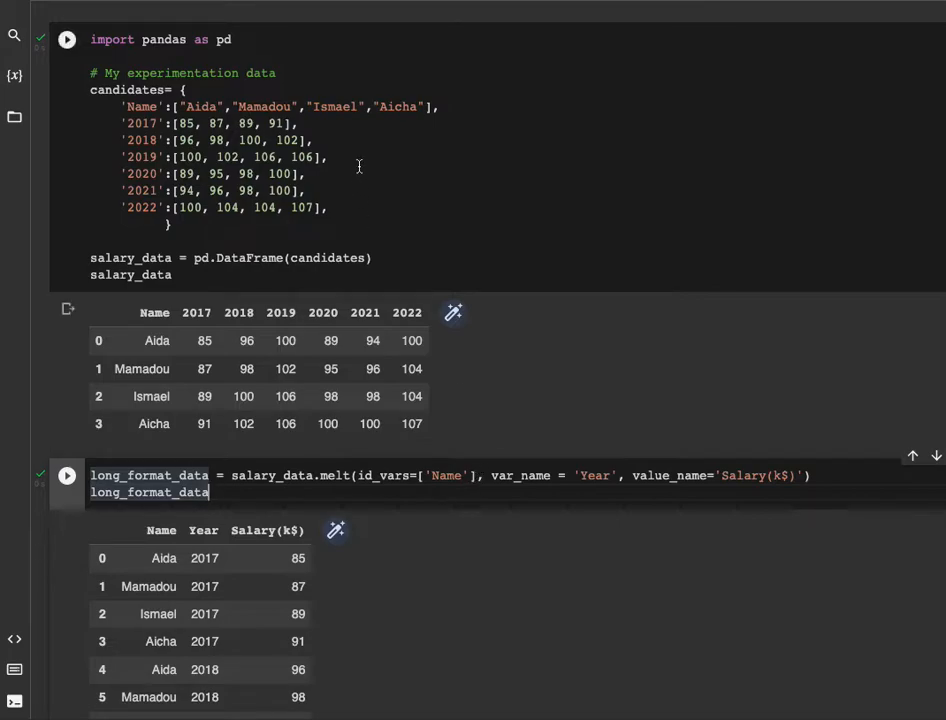
{"action": "mouse_move", "coordinate": [432, 108]}
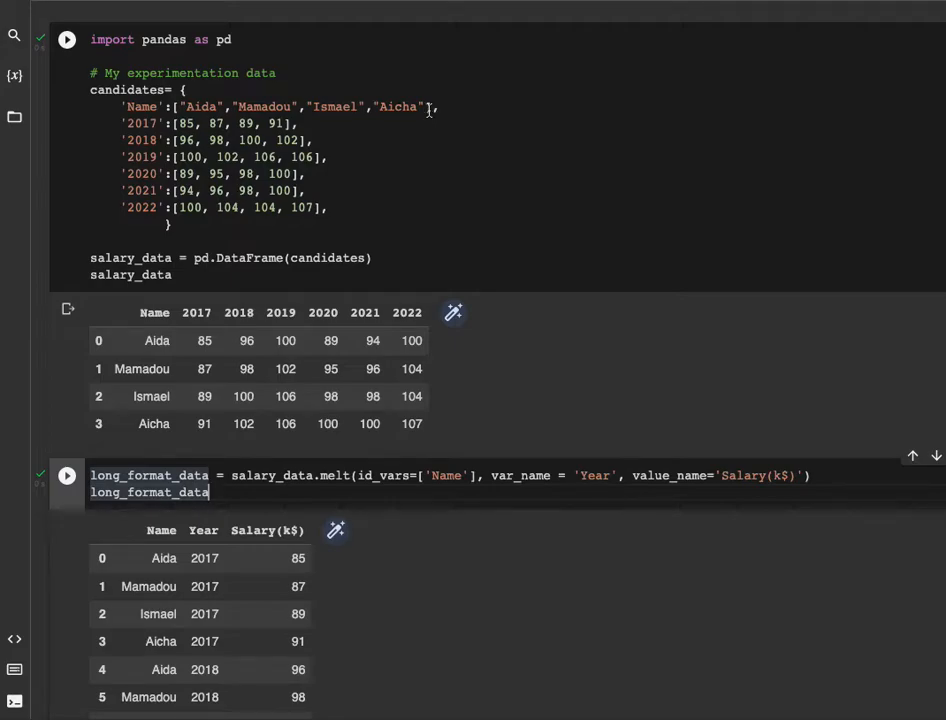
{"action": "mouse_move", "coordinate": [224, 108]}
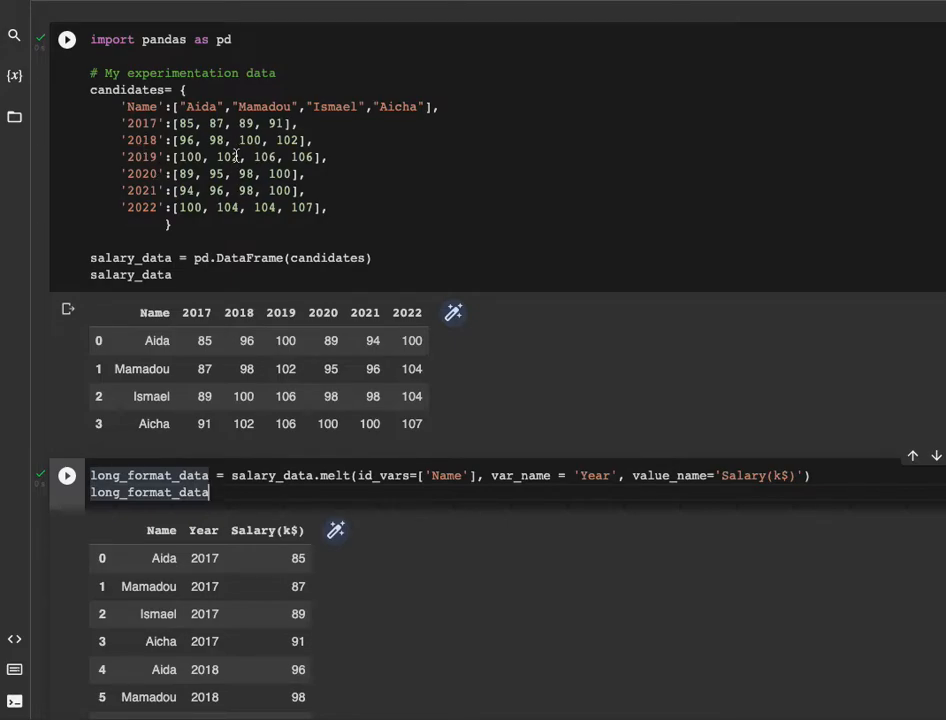
{"action": "mouse_move", "coordinate": [528, 476]}
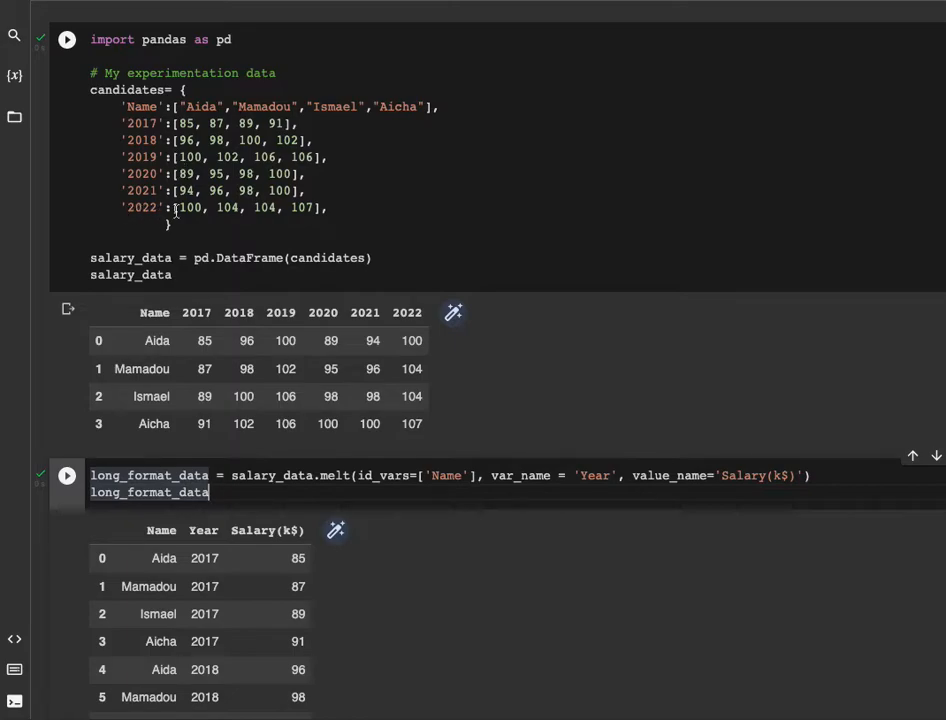
{"action": "mouse_move", "coordinate": [236, 114]}
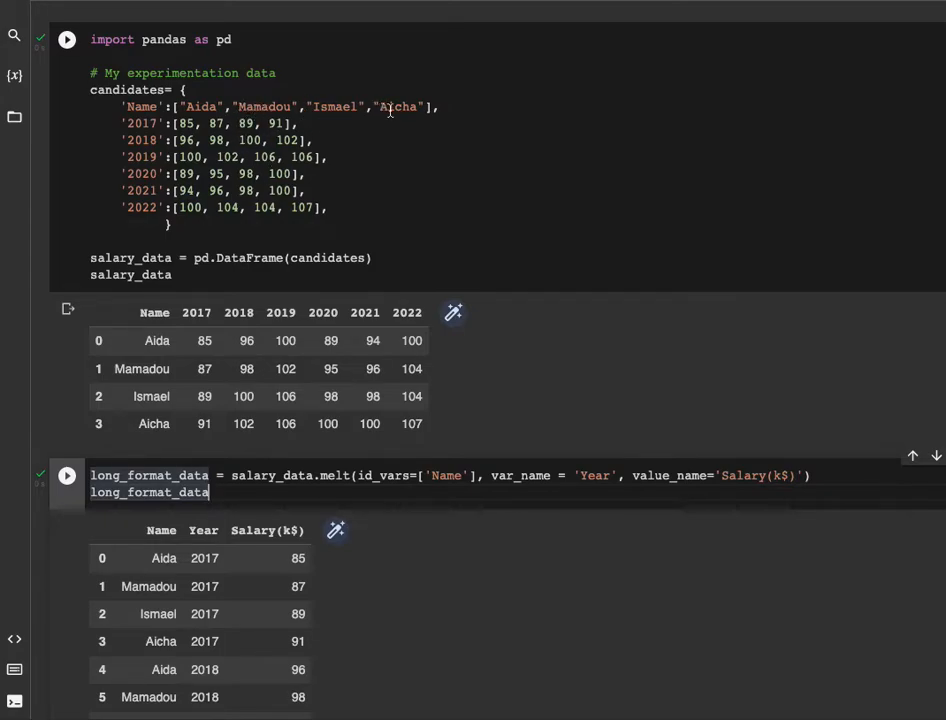
{"action": "mouse_move", "coordinate": [592, 364]}
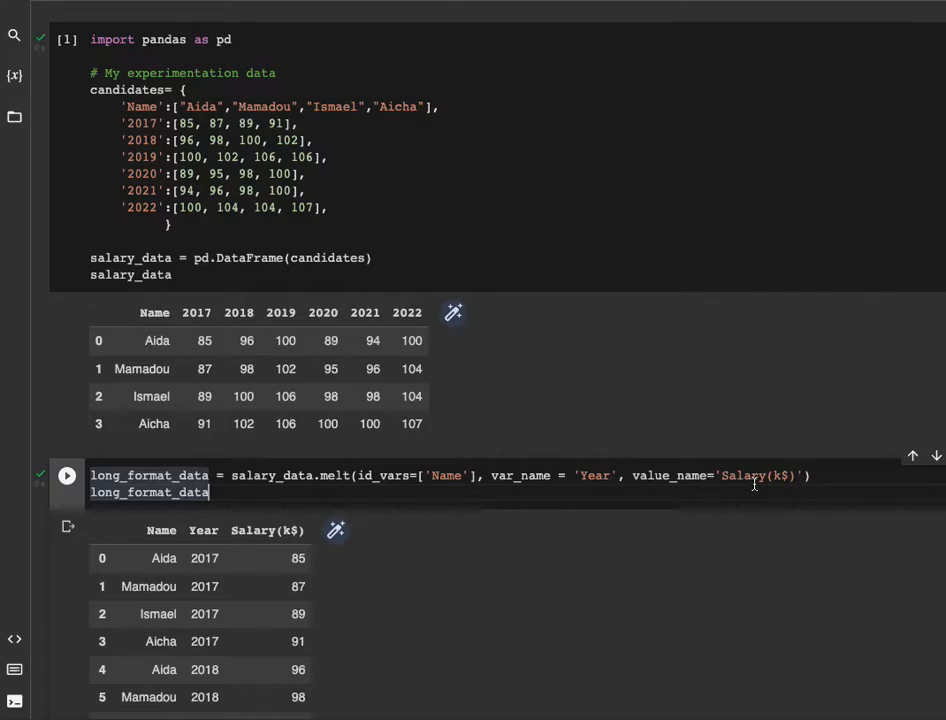
Review the 24-row long table and start a cell holding long_format_data[long_format_data].
{"action": "double_click", "coordinate": [764, 476]}
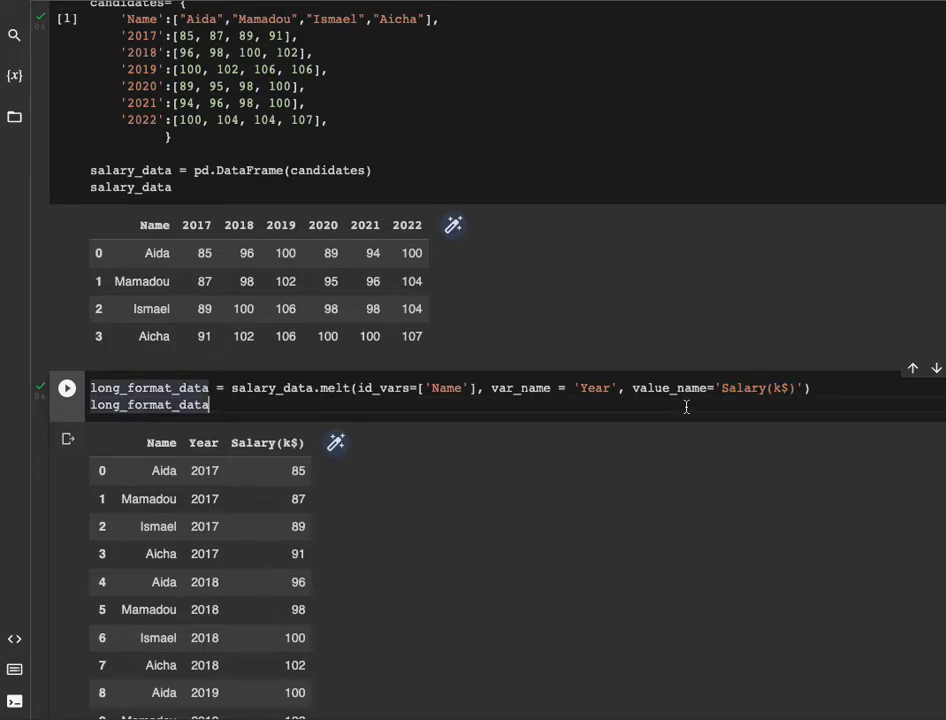
{"action": "scroll", "scroll_direction": "up", "scroll_amount": 3}
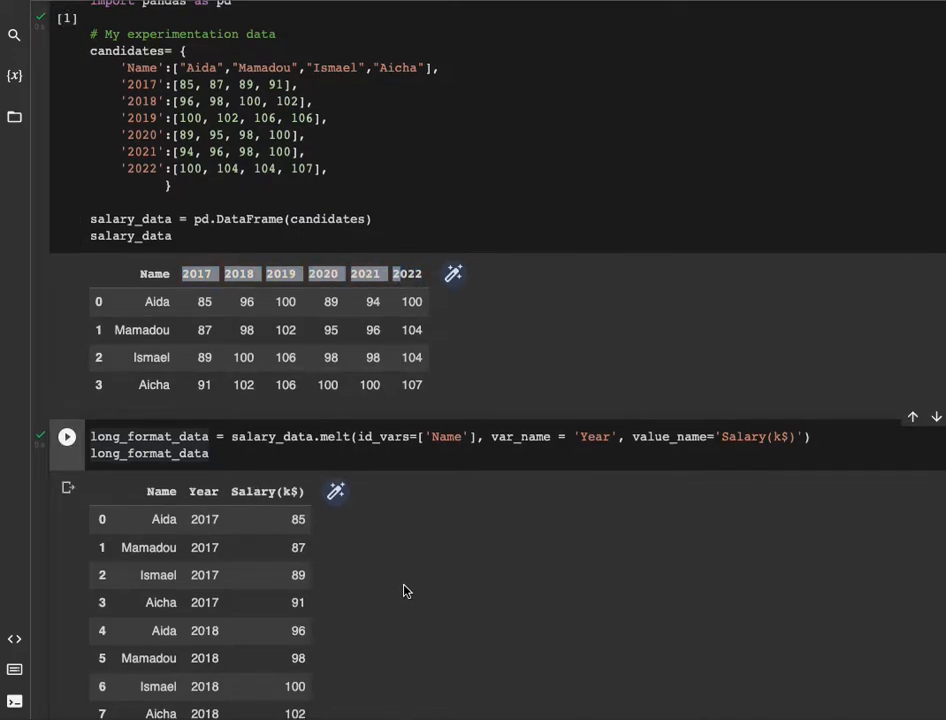
{"action": "scroll", "scroll_direction": "up", "scroll_amount": 3}
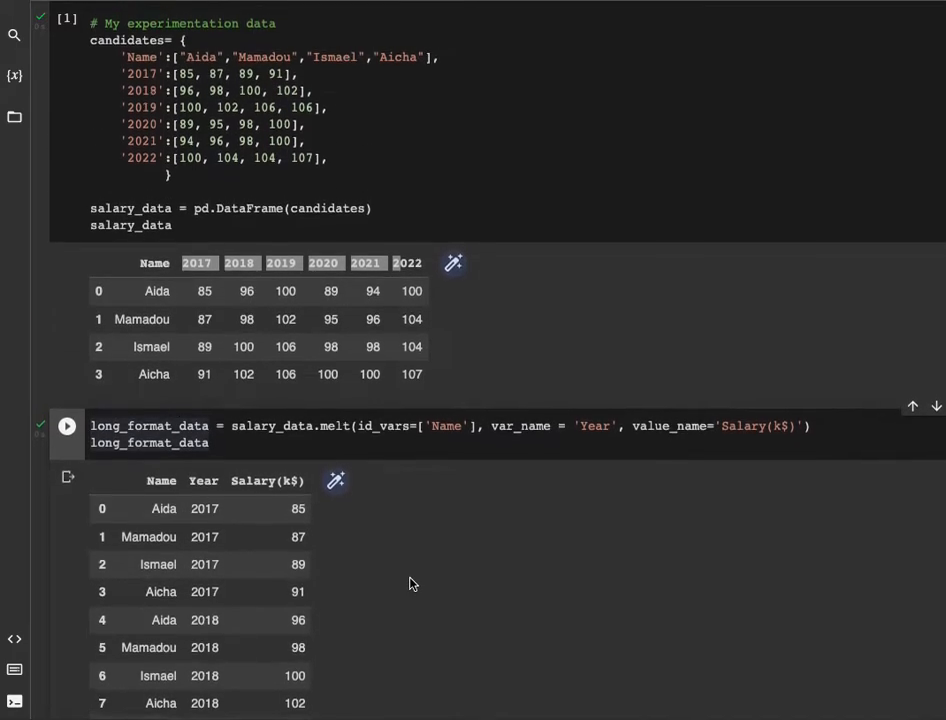
{"action": "scroll", "scroll_direction": "down", "scroll_amount": 3}
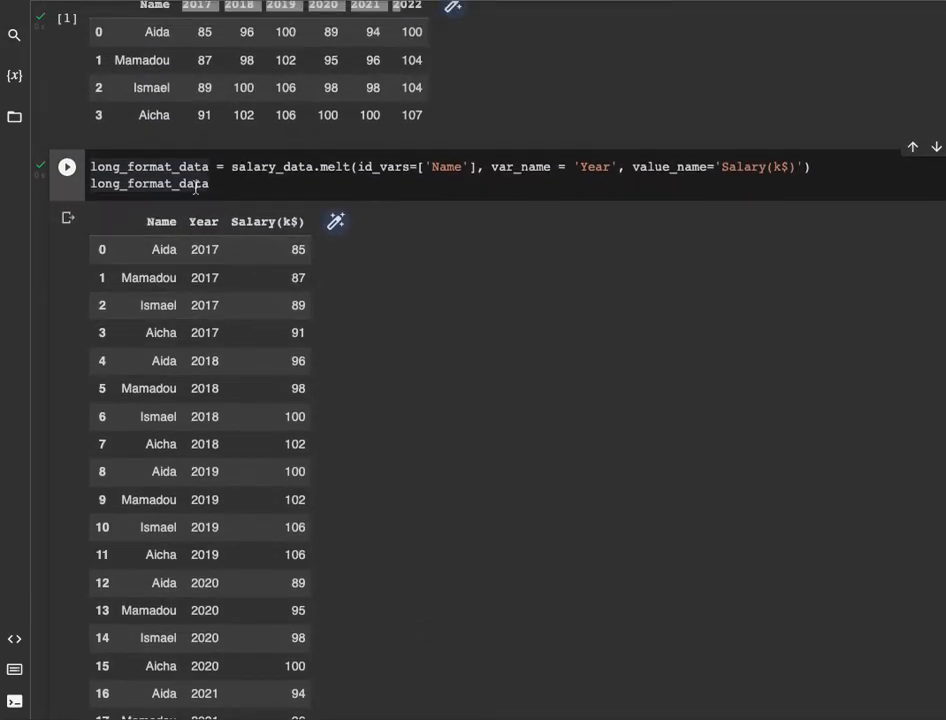
{"action": "scroll", "scroll_direction": "down", "scroll_amount": 3}
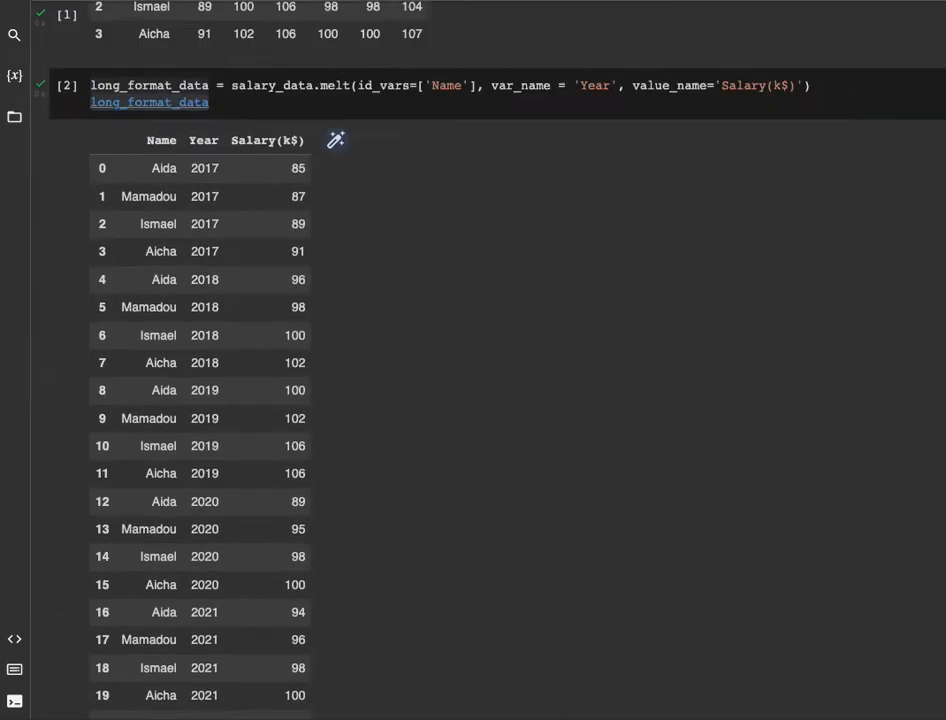
{"action": "scroll", "scroll_direction": "up", "scroll_amount": 3}
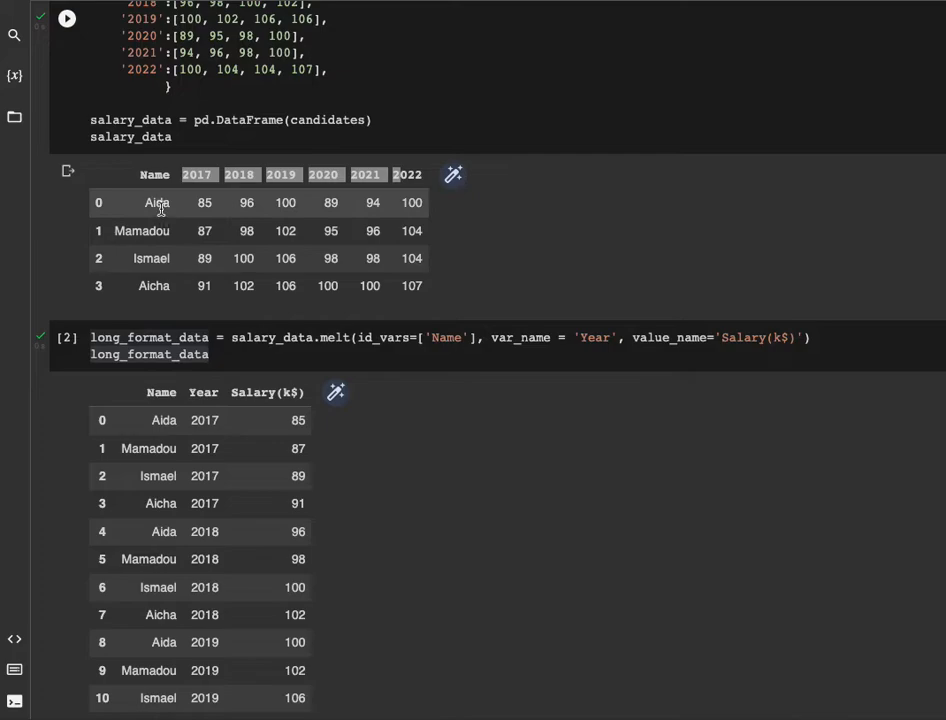
{"action": "scroll", "scroll_direction": "down", "scroll_amount": 3}
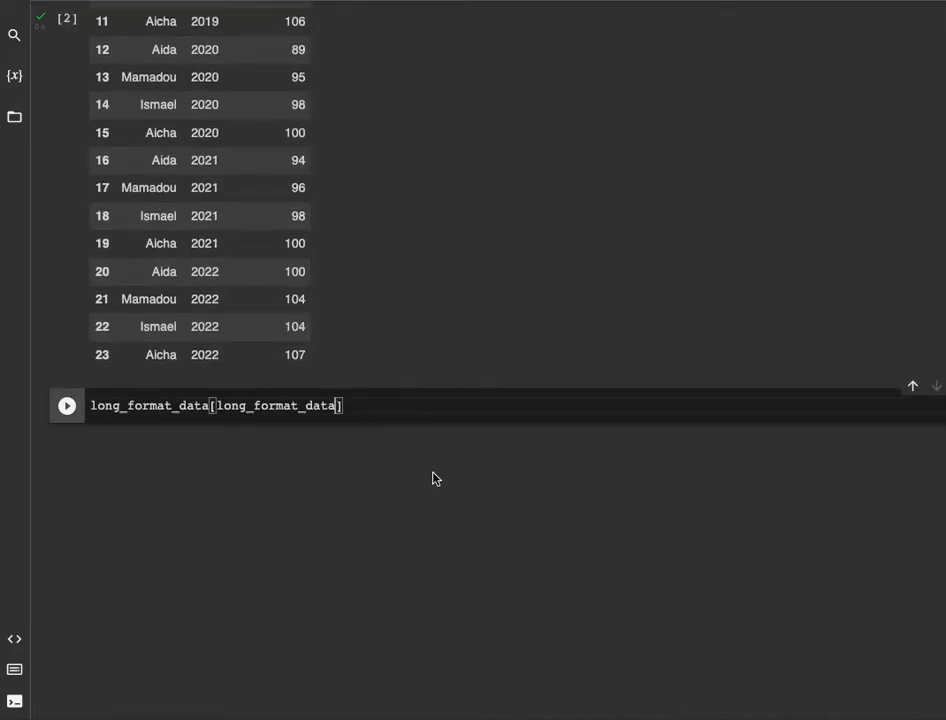
Filter long_format_data where Name == 'Aida' and run it to show her six yearly salaries.
{"action": "type", "text": "''"}
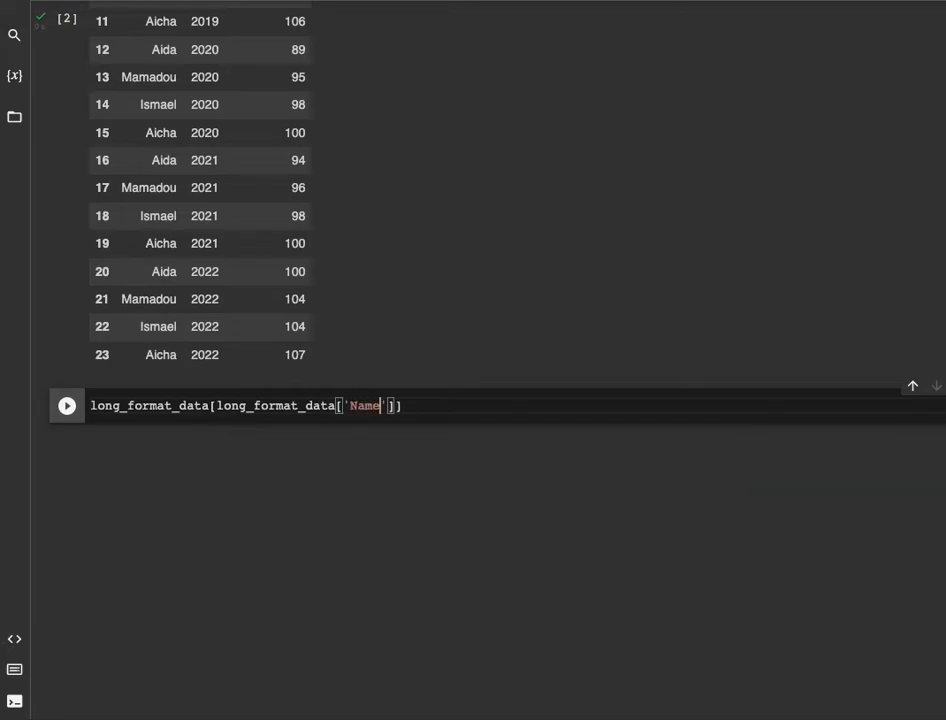
{"action": "type", "text": "=="}
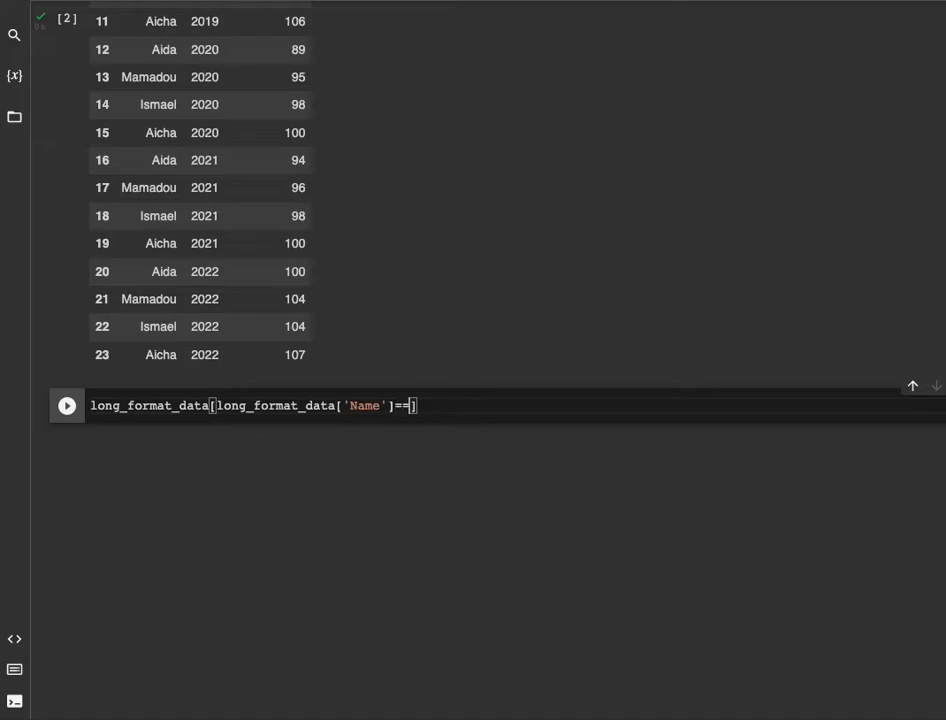
{"action": "type", "text": "'Aida'"}
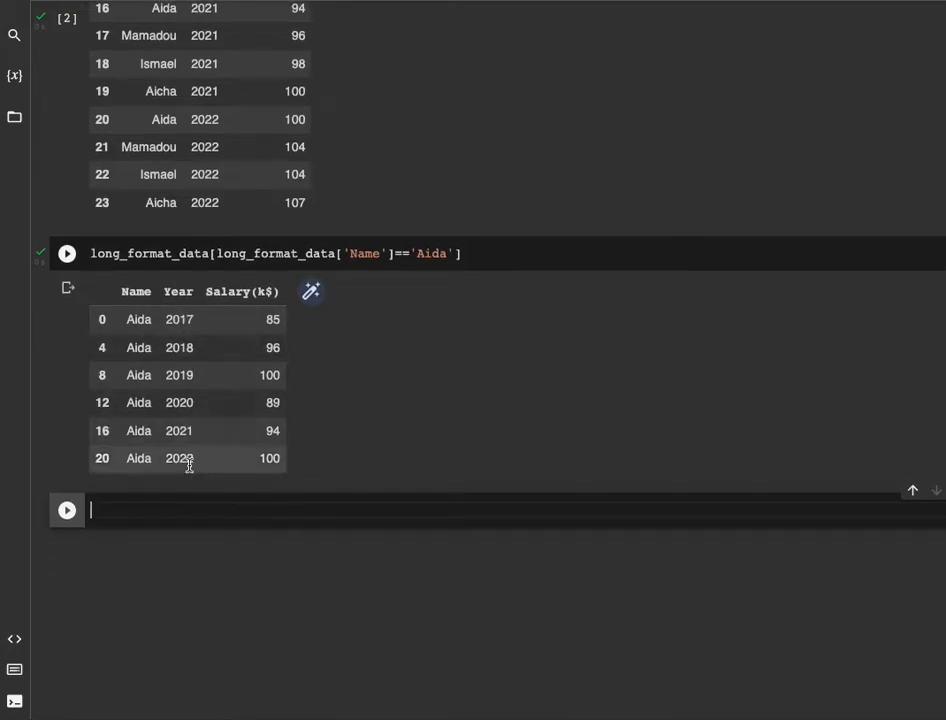
{"action": "mouse_move", "coordinate": [264, 334]}
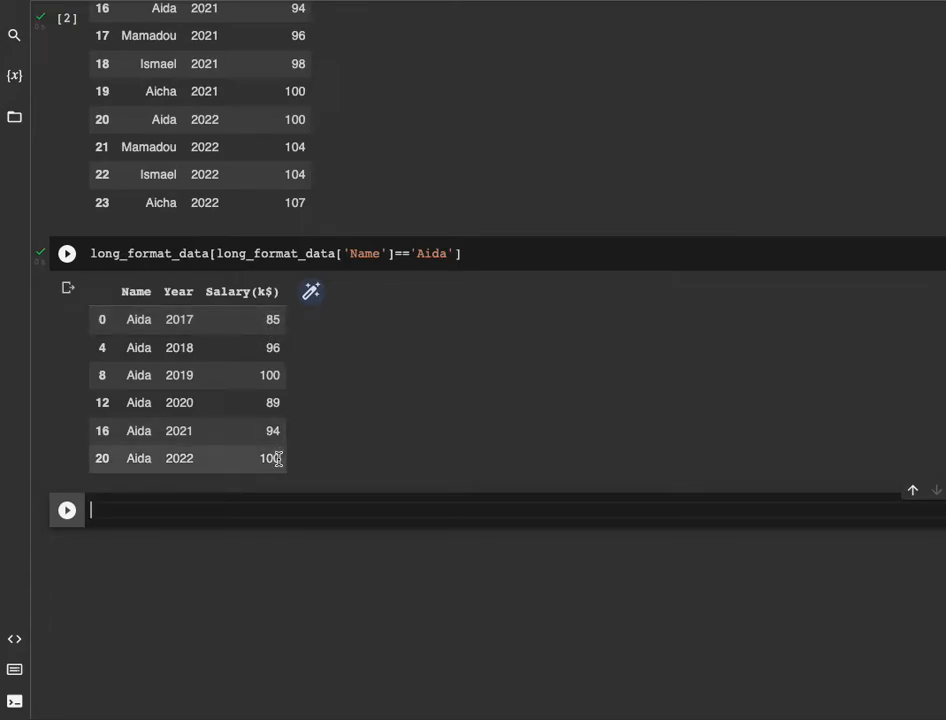
{"action": "scroll", "scroll_direction": "up", "scroll_amount": 3}
{"action": "type", "text": "'ID':"}
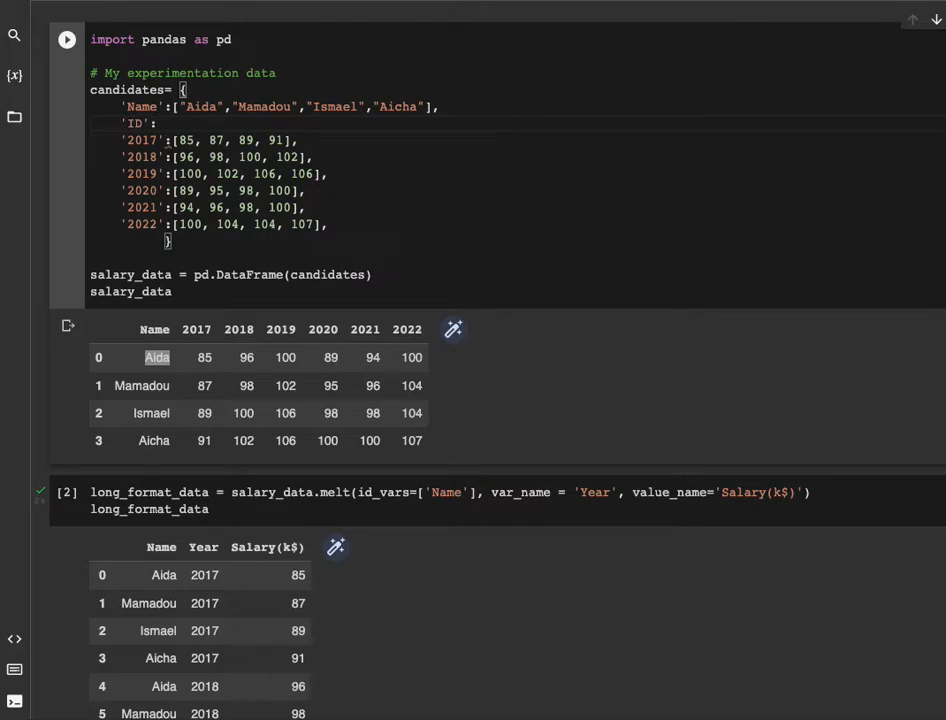
Add 'ID': [1, 2, 3, 4] to the candidates dictionary and rebuild salary_data with the ID column.
{"action": "type", "text": "1, 2, ]"}
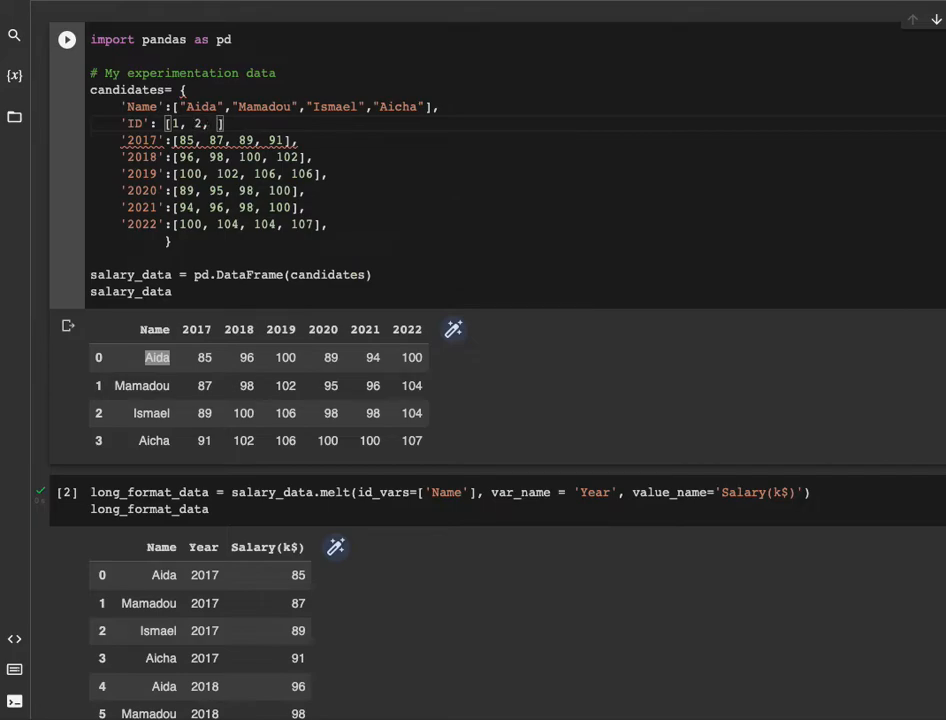
{"action": "type", "text": "3, 4"}
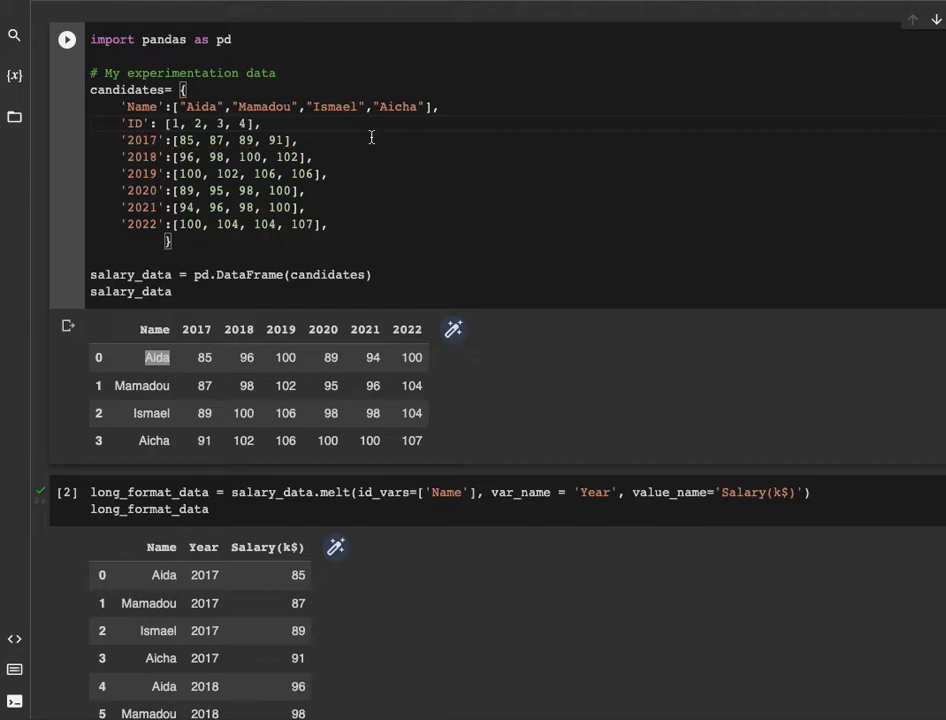
{"action": "left_click", "coordinate": [66, 40]}
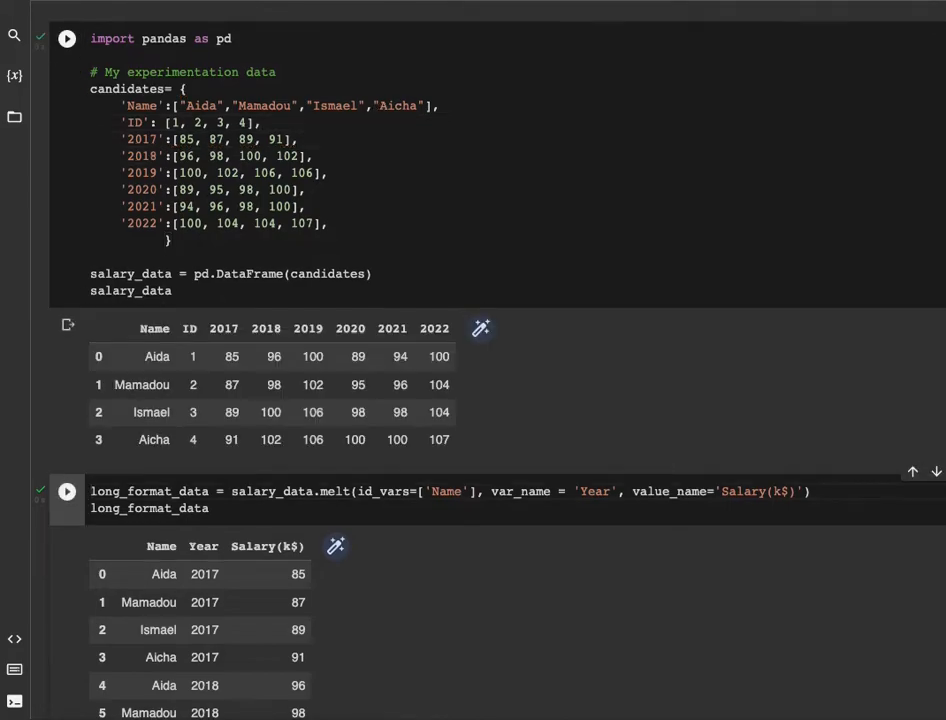
{"action": "scroll", "scroll_direction": "down", "scroll_amount": 3}
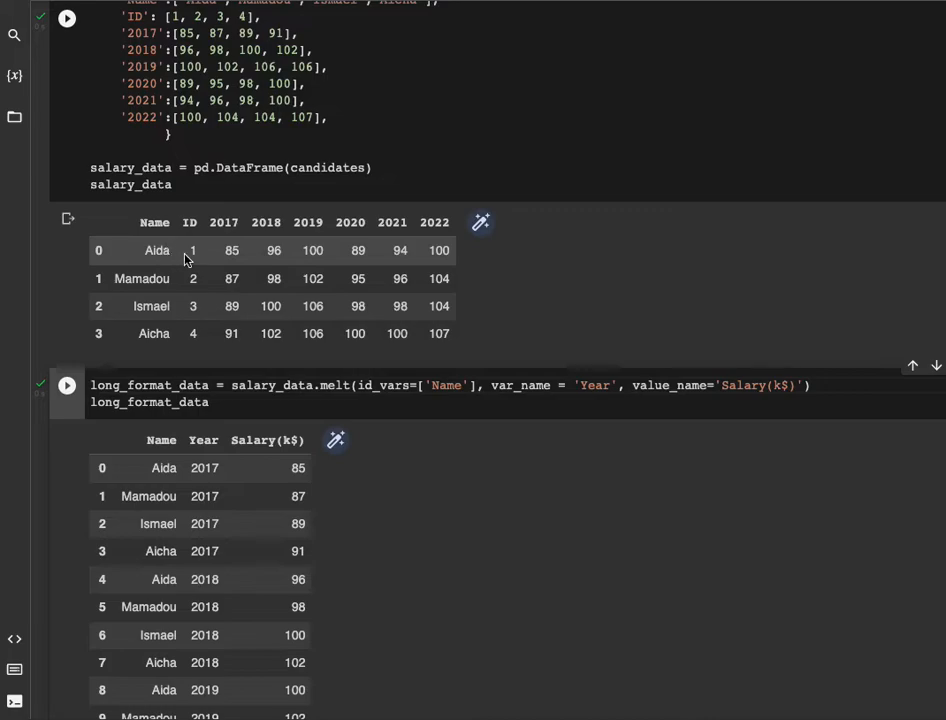
{"action": "mouse_move", "coordinate": [198, 260]}
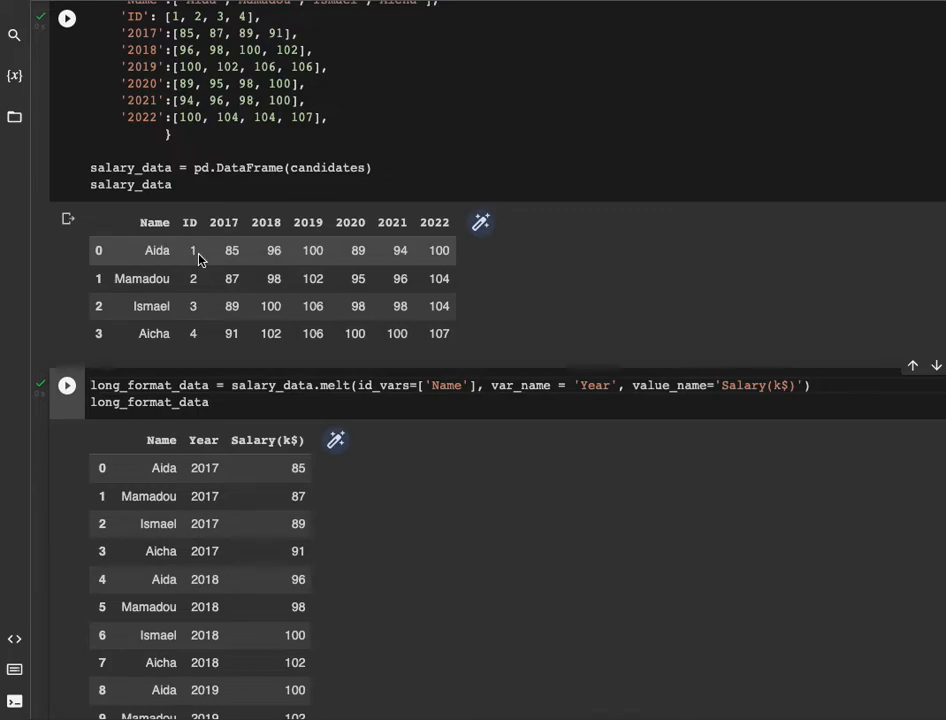
{"action": "left_click", "coordinate": [458, 384]}
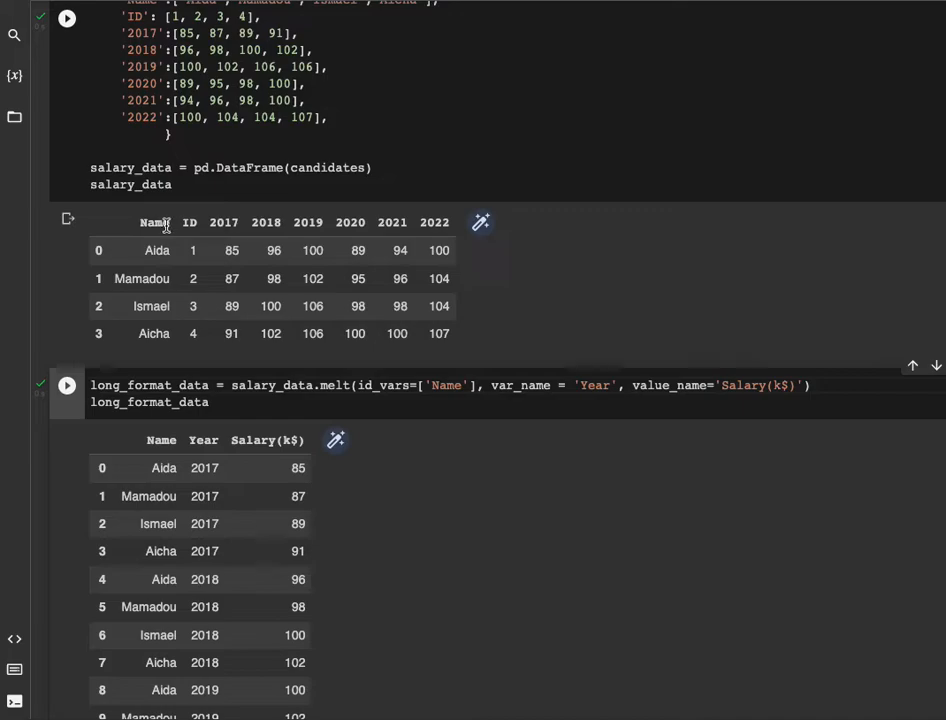
{"action": "mouse_move", "coordinate": [184, 222]}
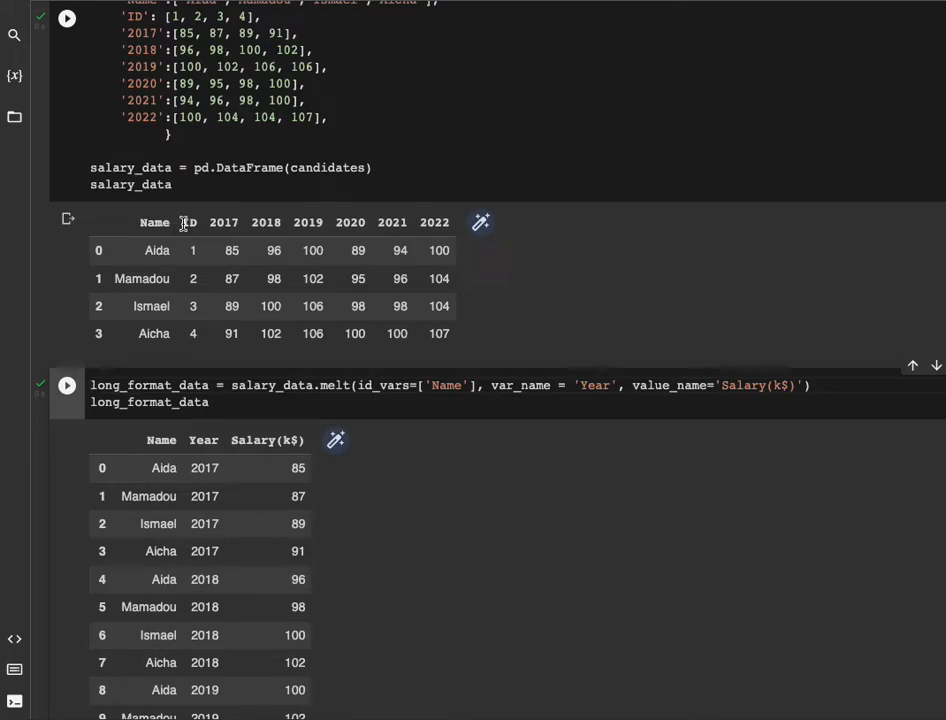
{"action": "mouse_move", "coordinate": [196, 228]}
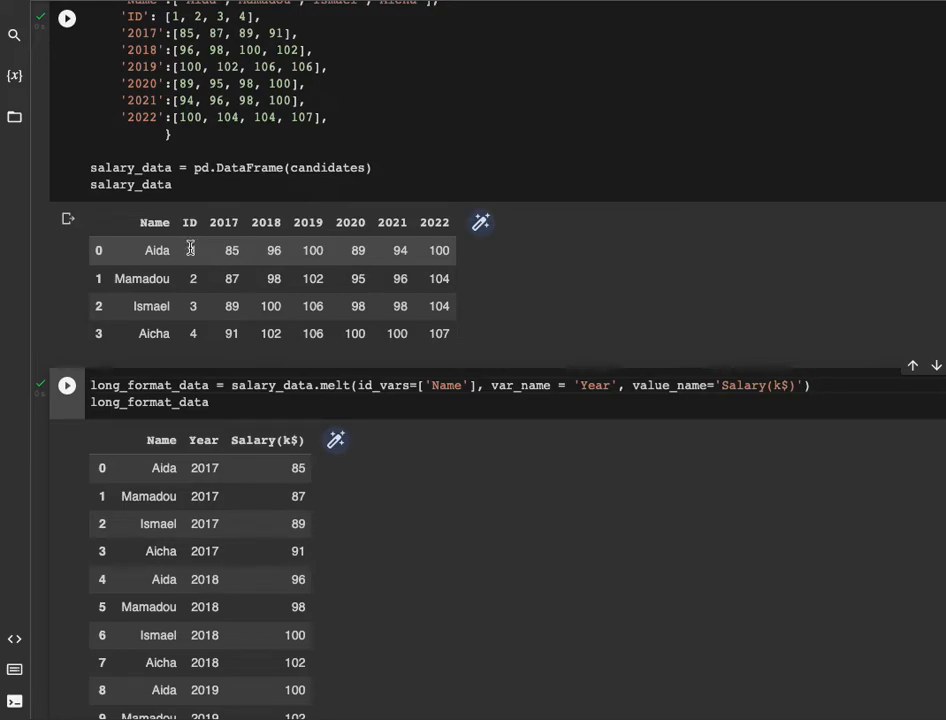
Rerun the melt with id_vars=['Name', 'ID'] so the long table keeps Name, ID, Year and Salary(k$).
{"action": "left_click", "coordinate": [66, 384]}
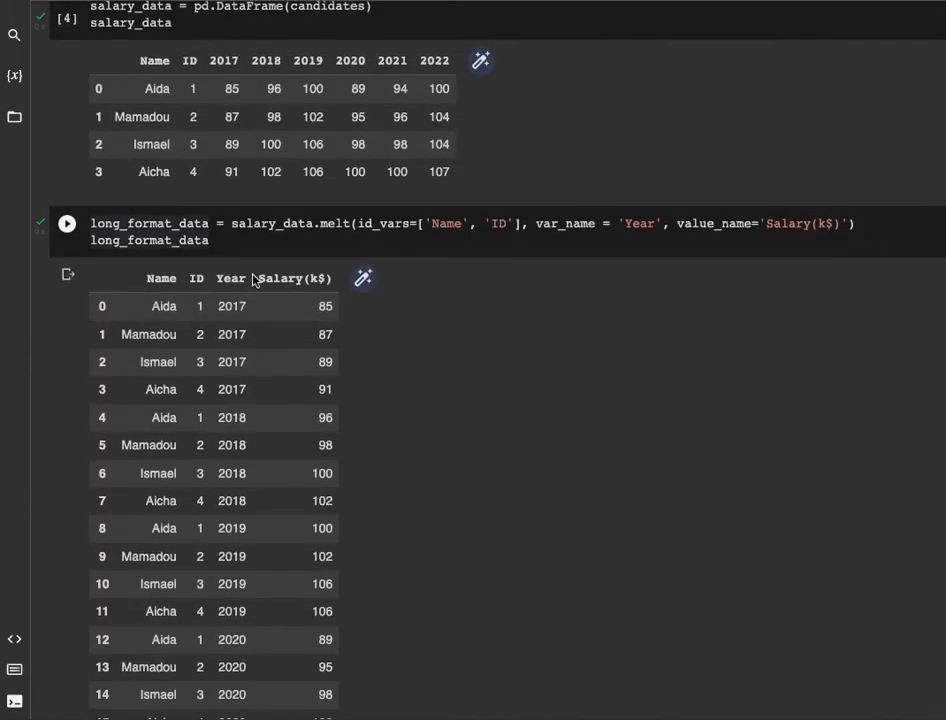
{"action": "mouse_move", "coordinate": [196, 280]}
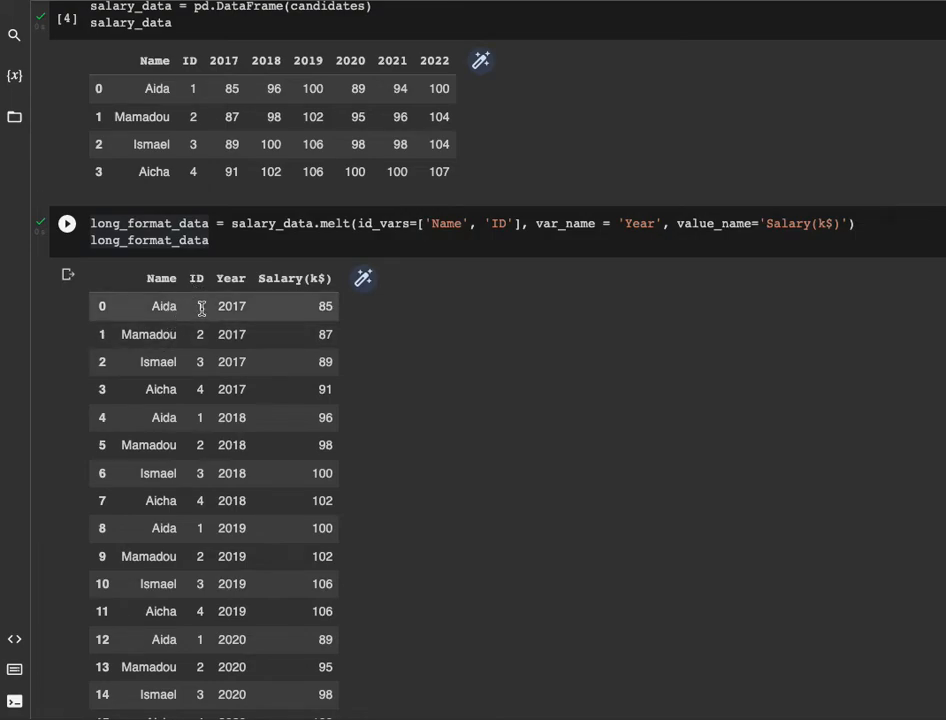
{"action": "mouse_move", "coordinate": [308, 334]}
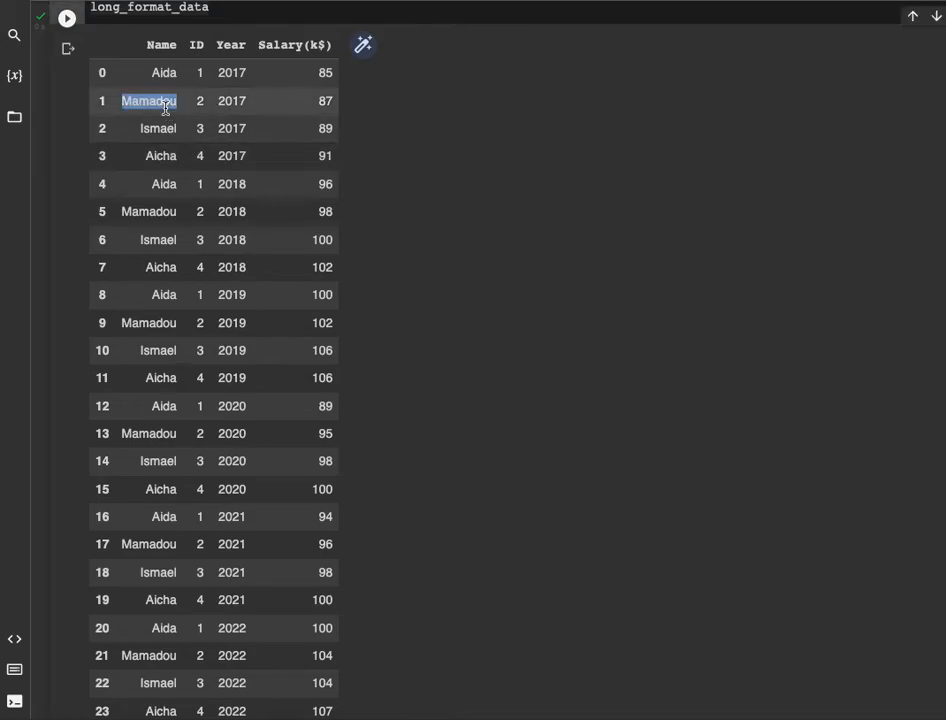
Change the filter to Name == 'Mamadou' and run it to list his six salaries with ID 2.
{"action": "left_click", "coordinate": [66, 316]}
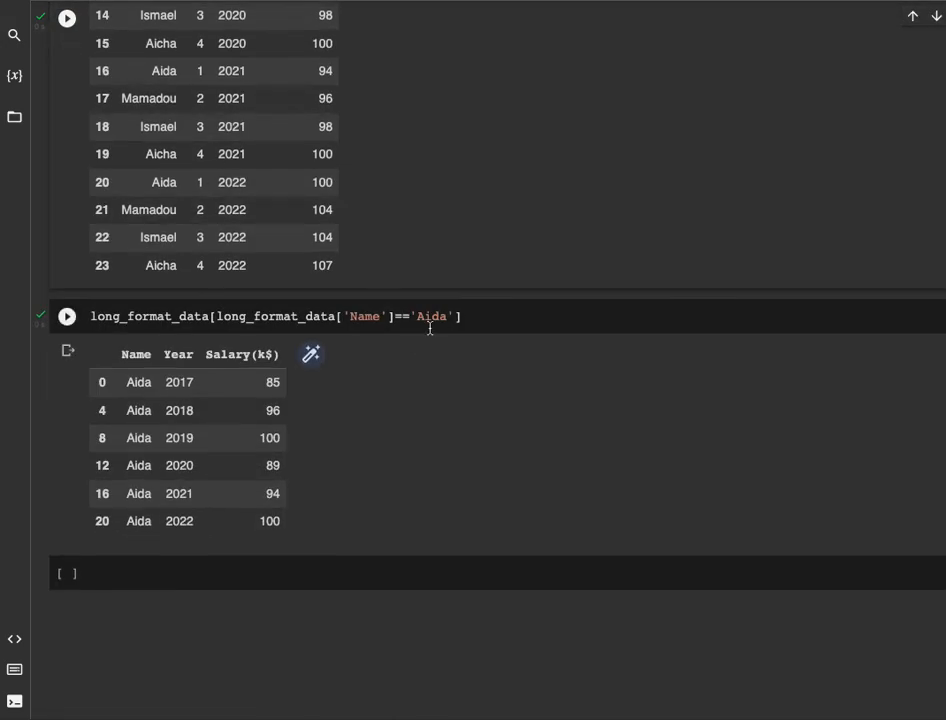
{"action": "type", "text": "Mamadou"}
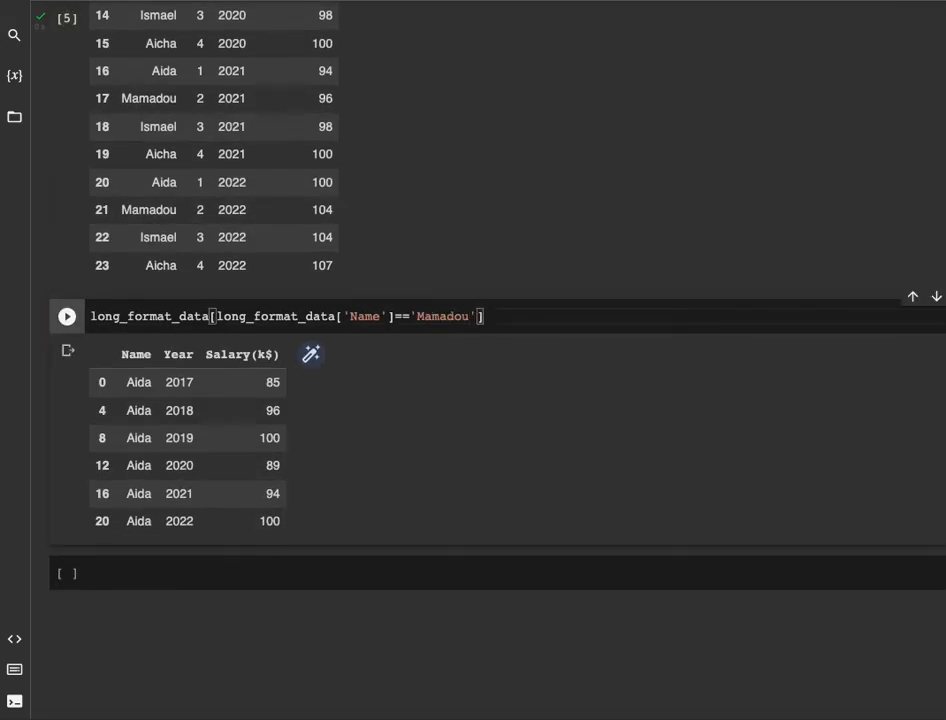
{"action": "left_click", "coordinate": [66, 316]}
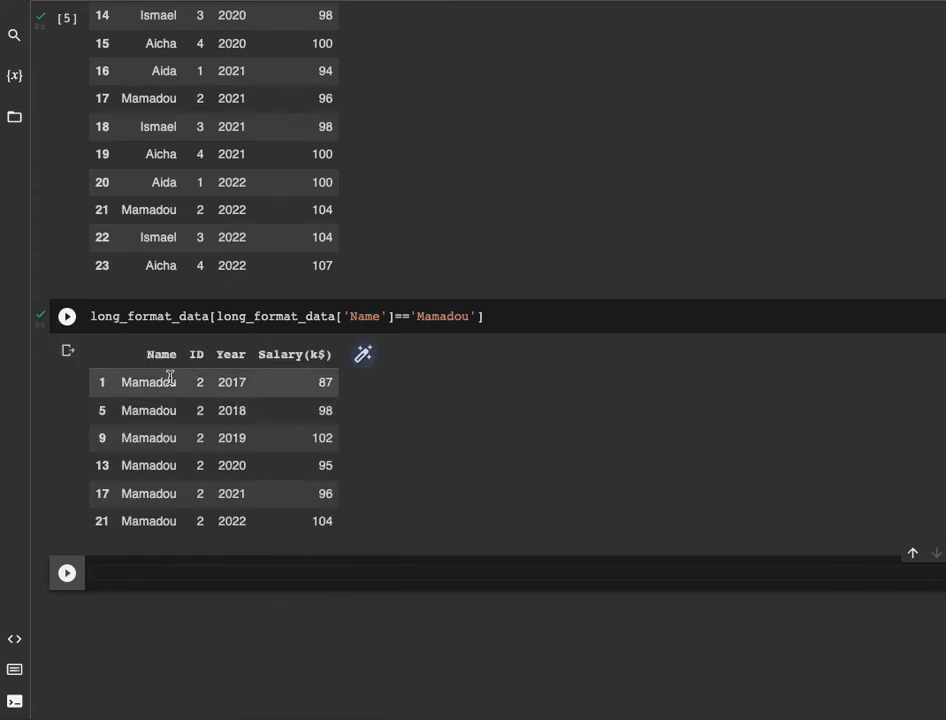
{"action": "mouse_move", "coordinate": [200, 368]}
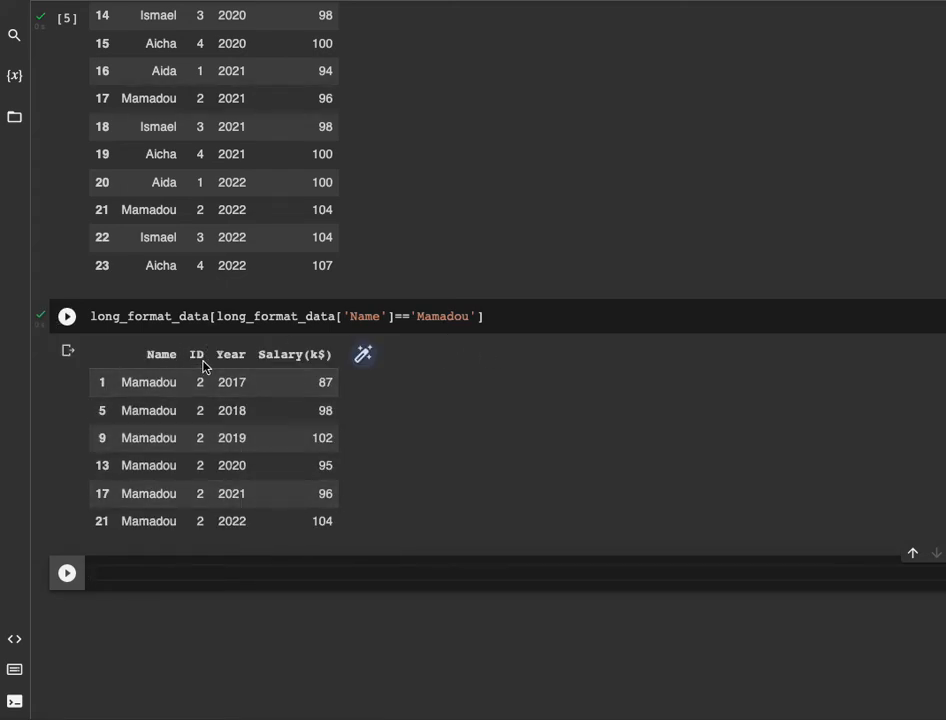
{"action": "mouse_move", "coordinate": [238, 356]}
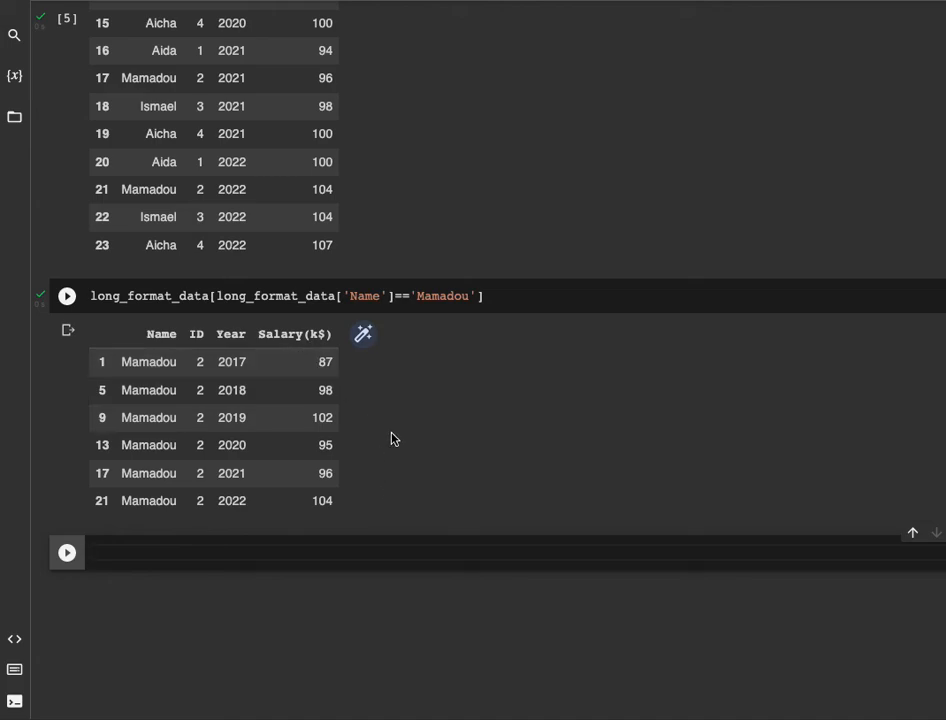
{"action": "scroll", "scroll_direction": "up", "scroll_amount": 3}
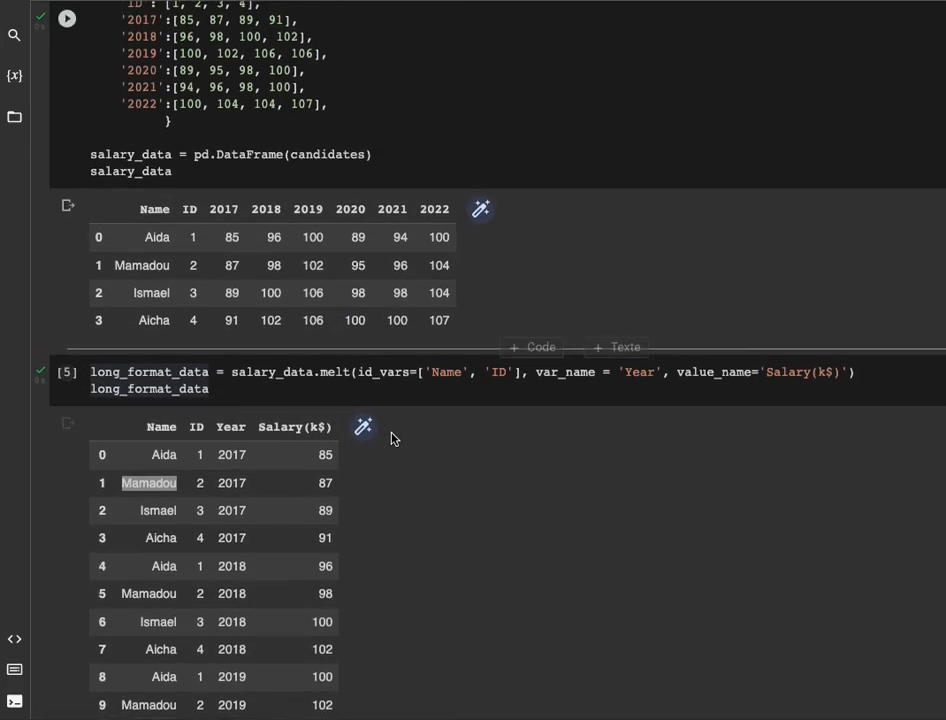
{"action": "scroll", "scroll_direction": "up", "scroll_amount": 3}
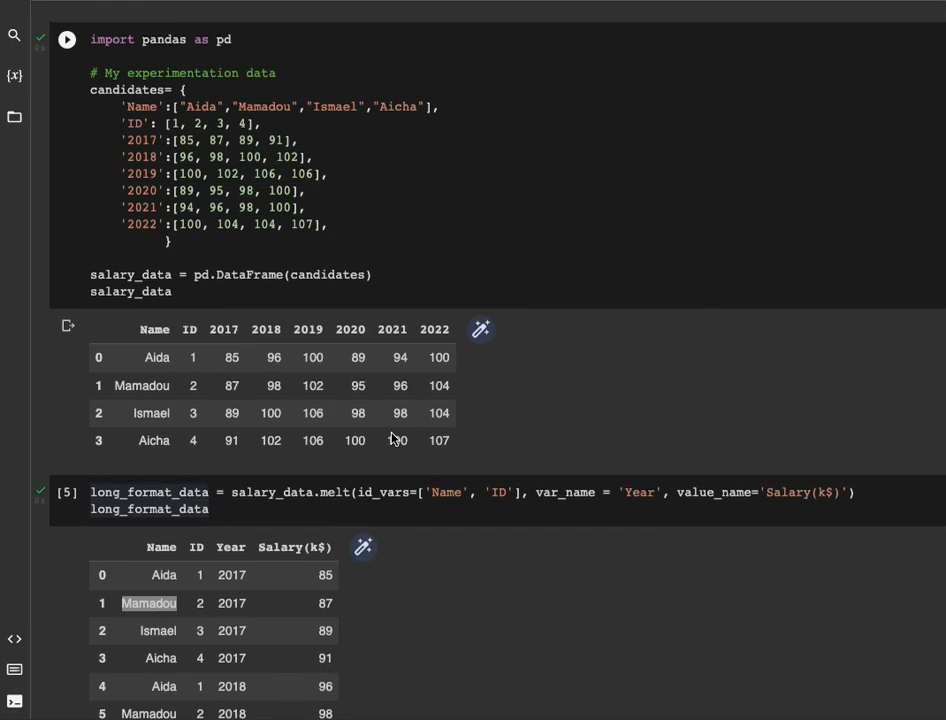
{"action": "scroll", "scroll_direction": "down", "scroll_amount": 3}
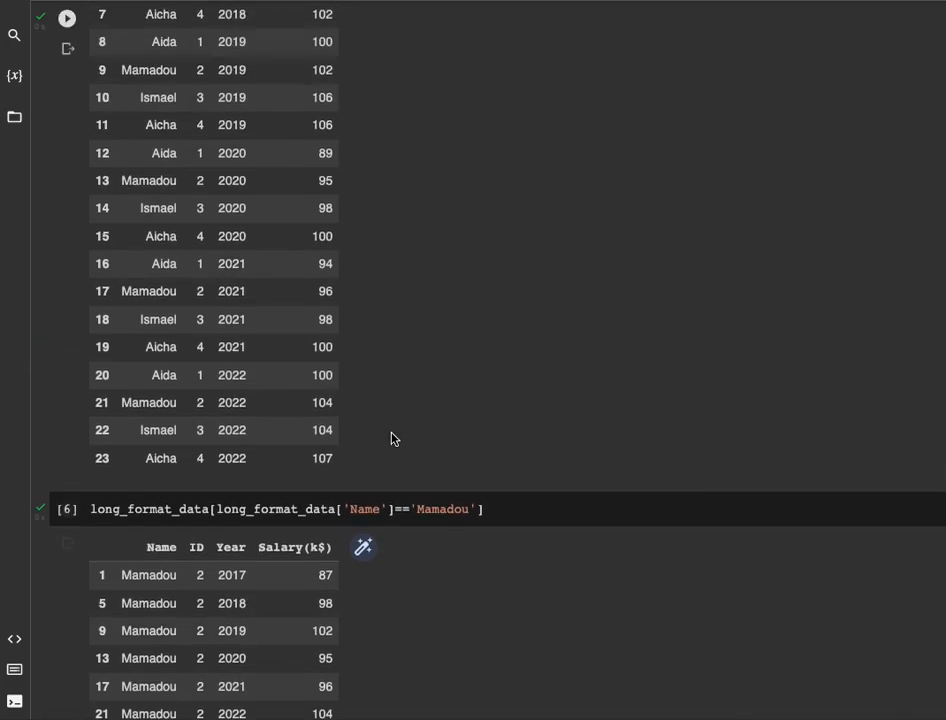
{"action": "scroll", "scroll_direction": "up", "scroll_amount": 3}
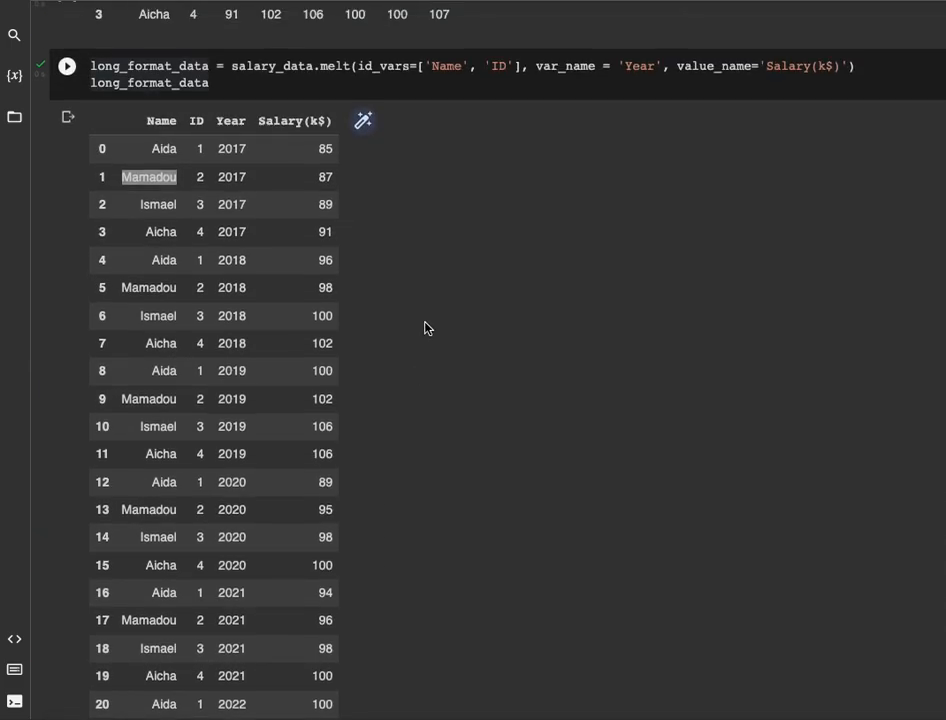